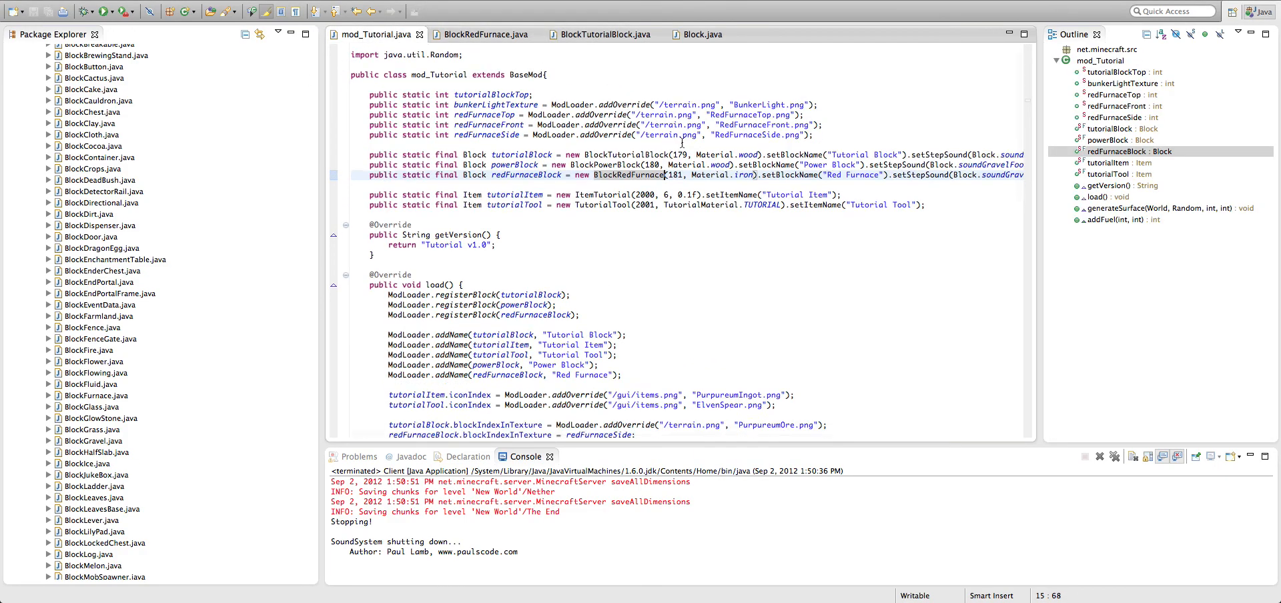
Scroll the project tree to the RedFurnaceFront, Side and Top images and show BlockRedFurnace.java.
scroll("up", 3)
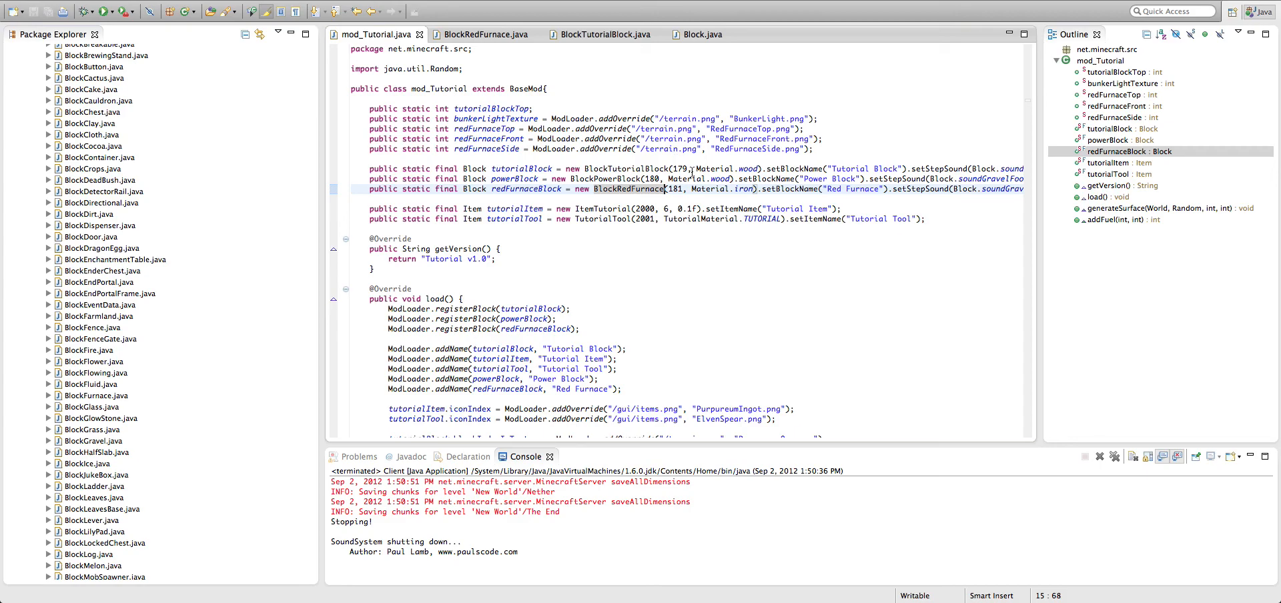
mouse_move(662, 221)
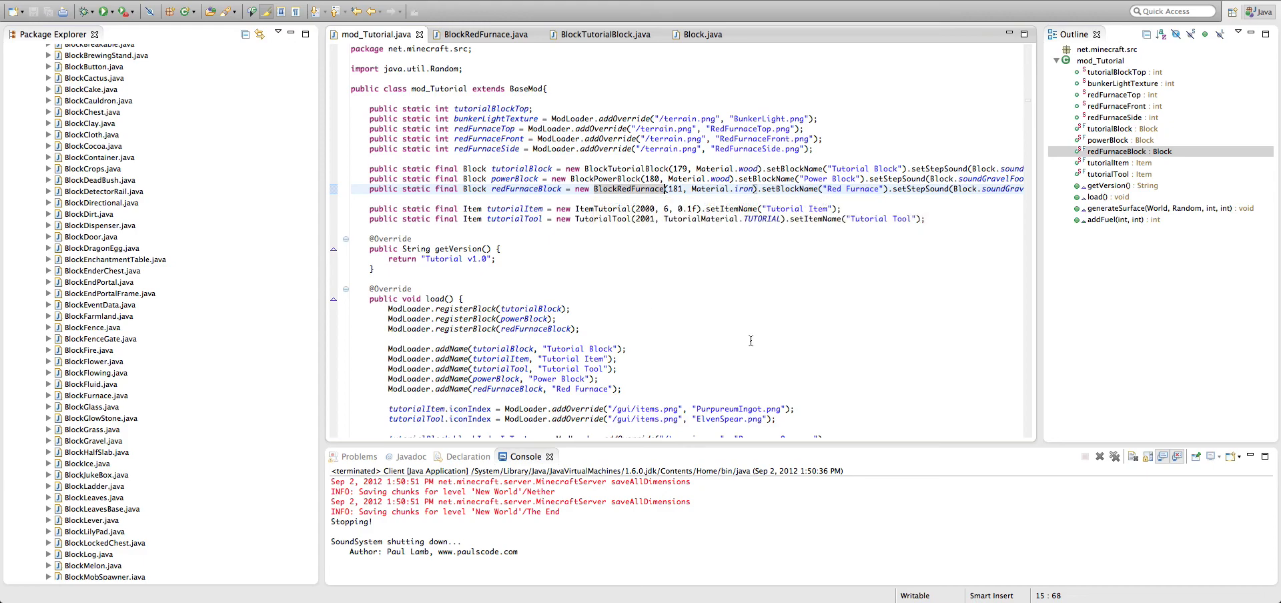
mouse_move(624, 231)
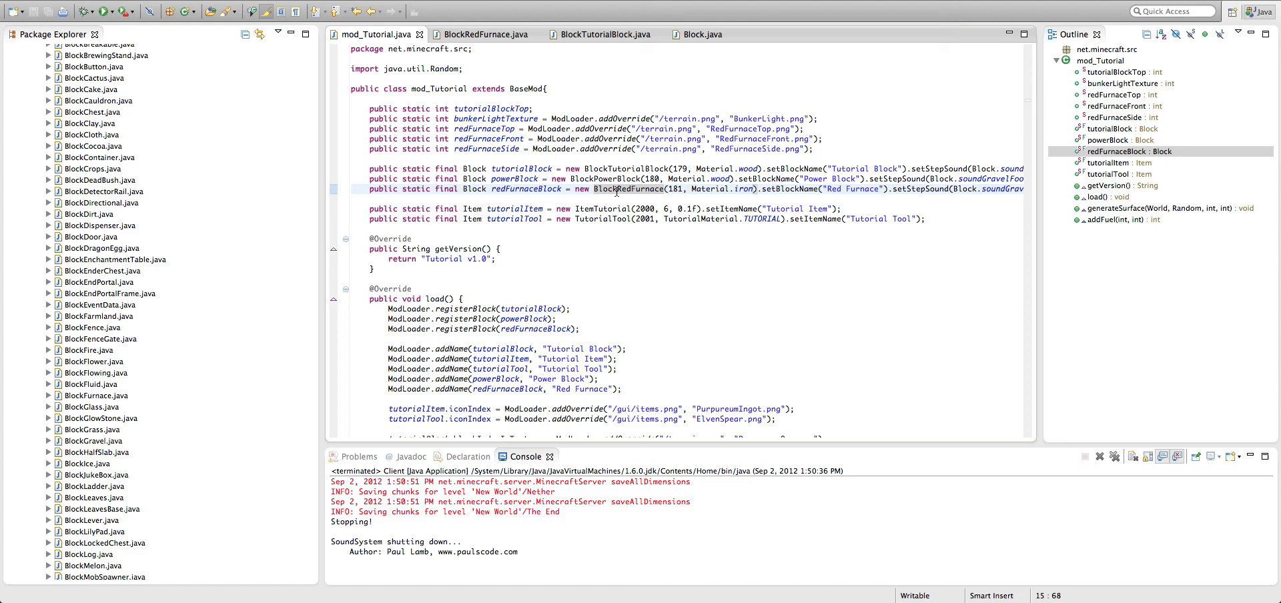
left_click(463, 148)
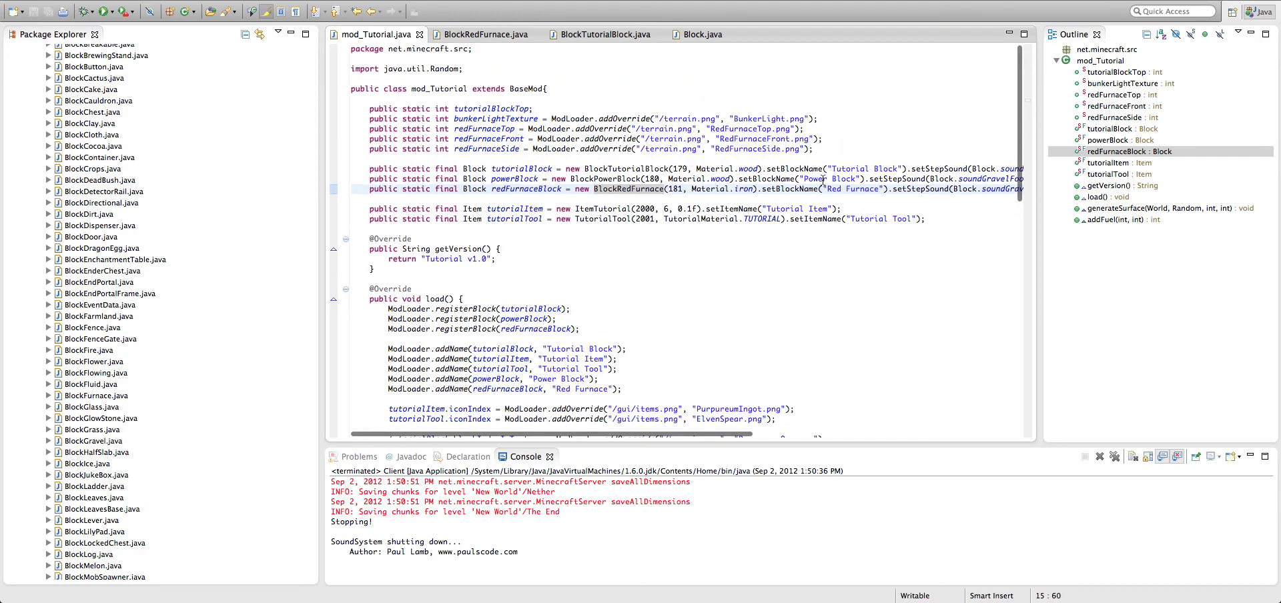
scroll("down", 3)
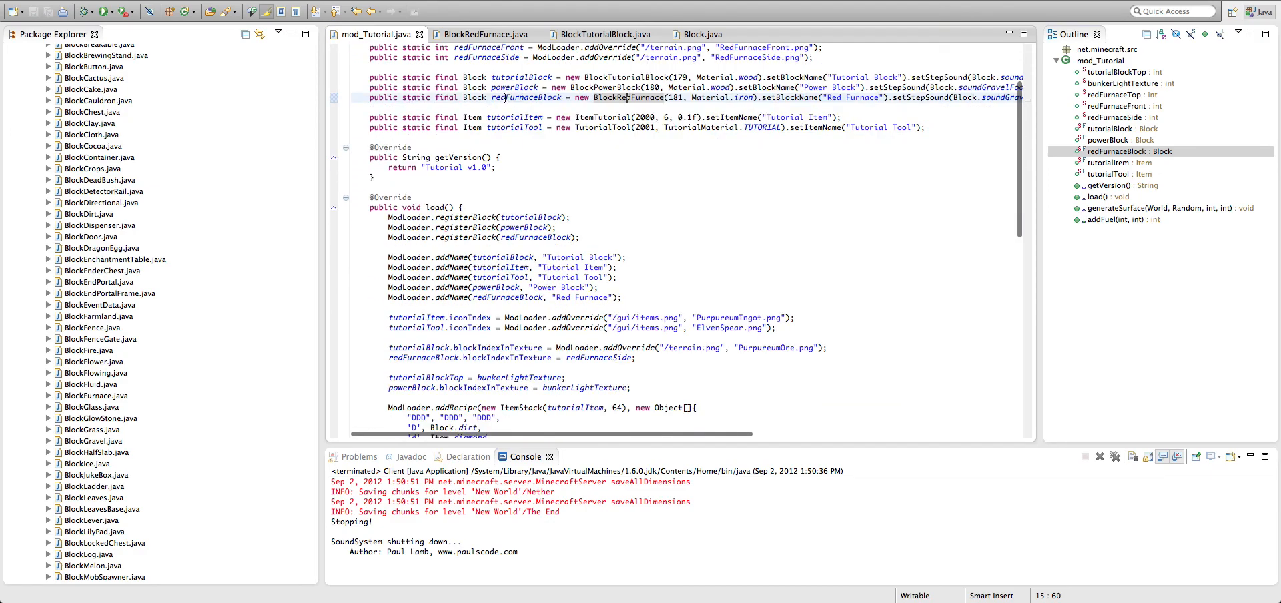
scroll("down", 3)
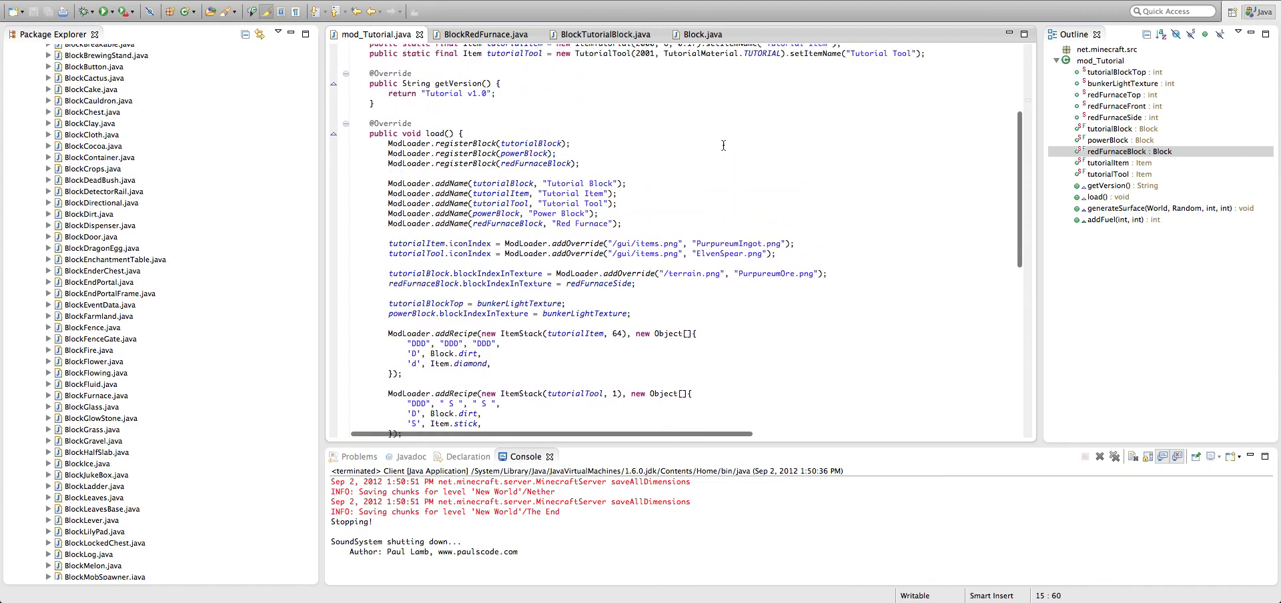
scroll("up", 3)
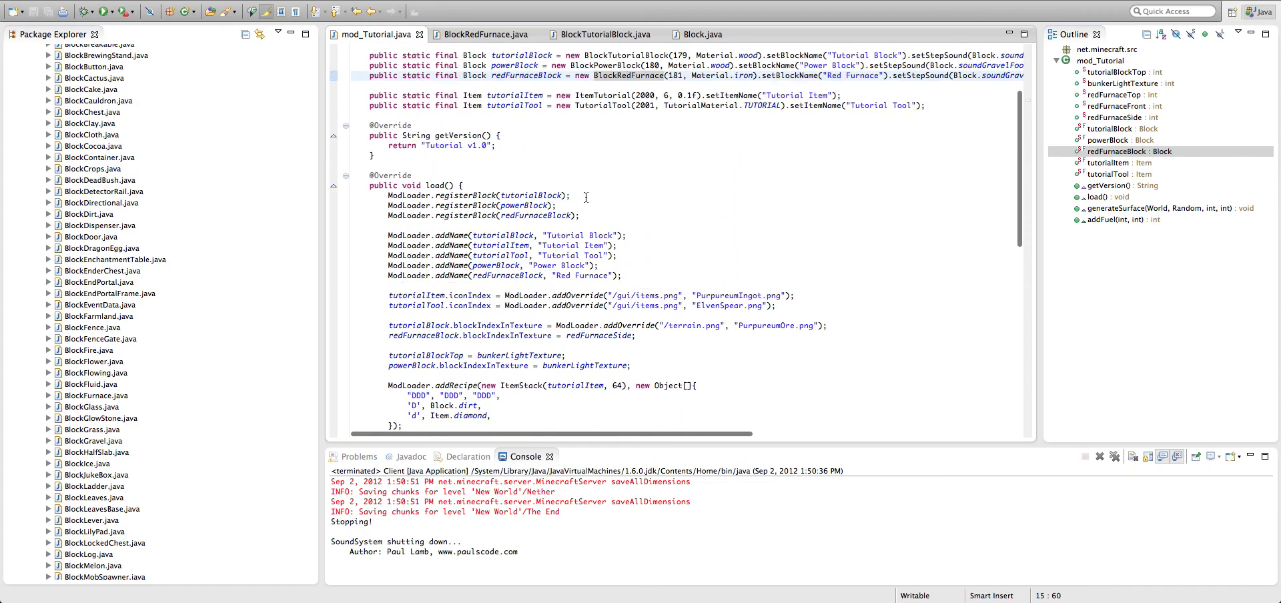
left_click(486, 336)
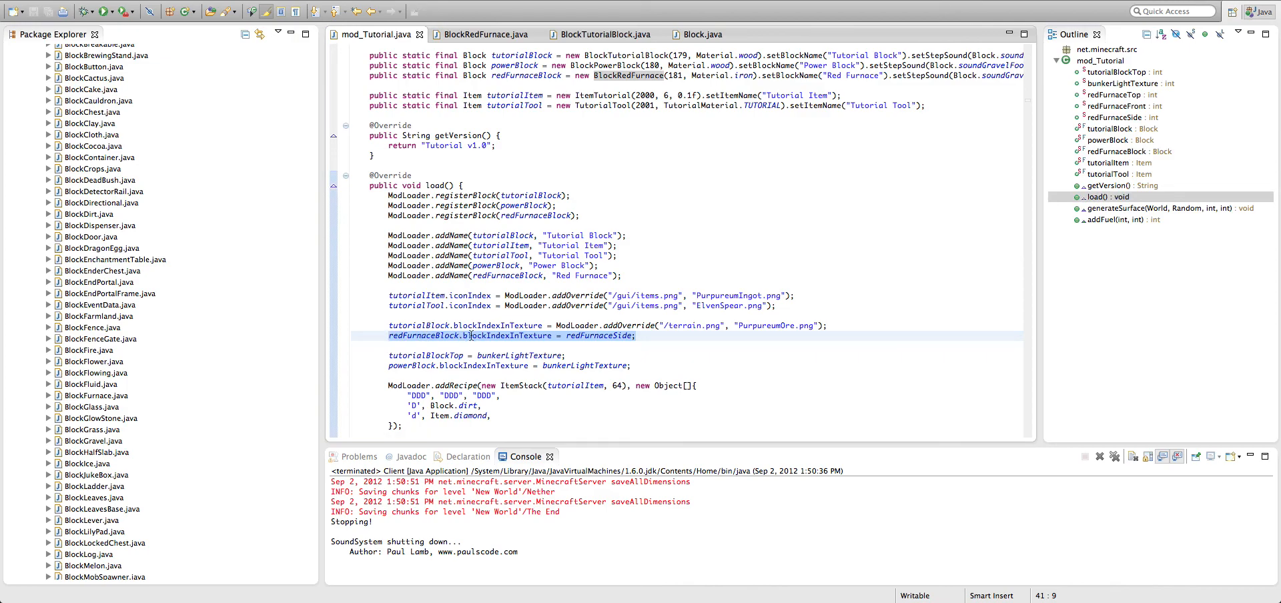
mouse_move(699, 317)
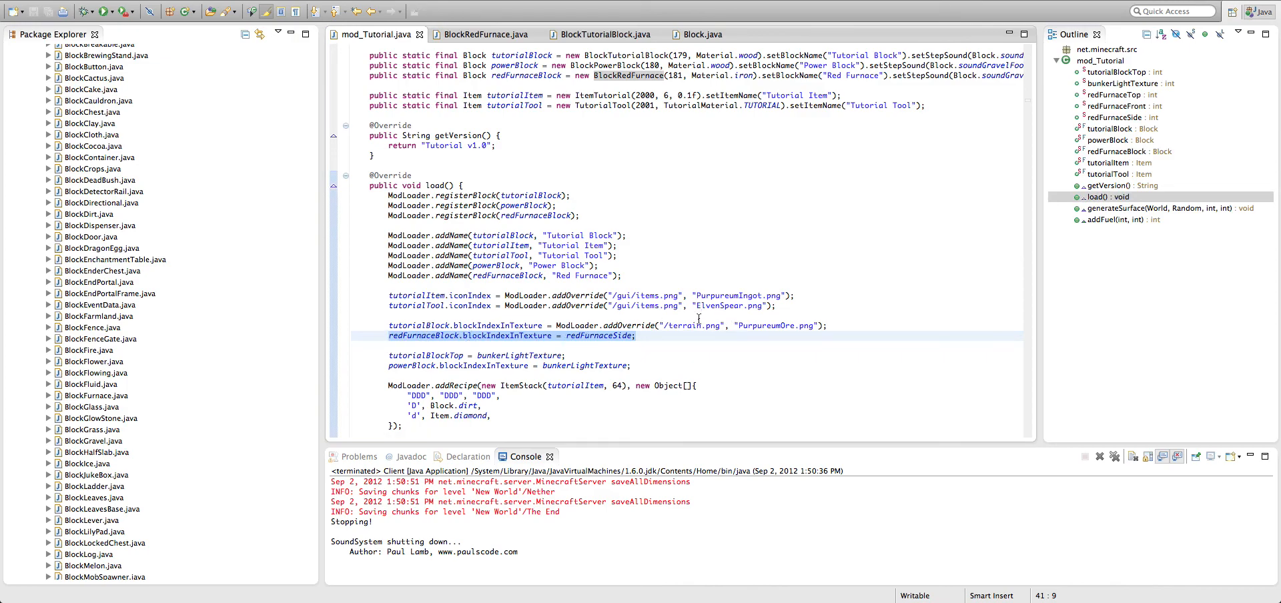
scroll("up", 3)
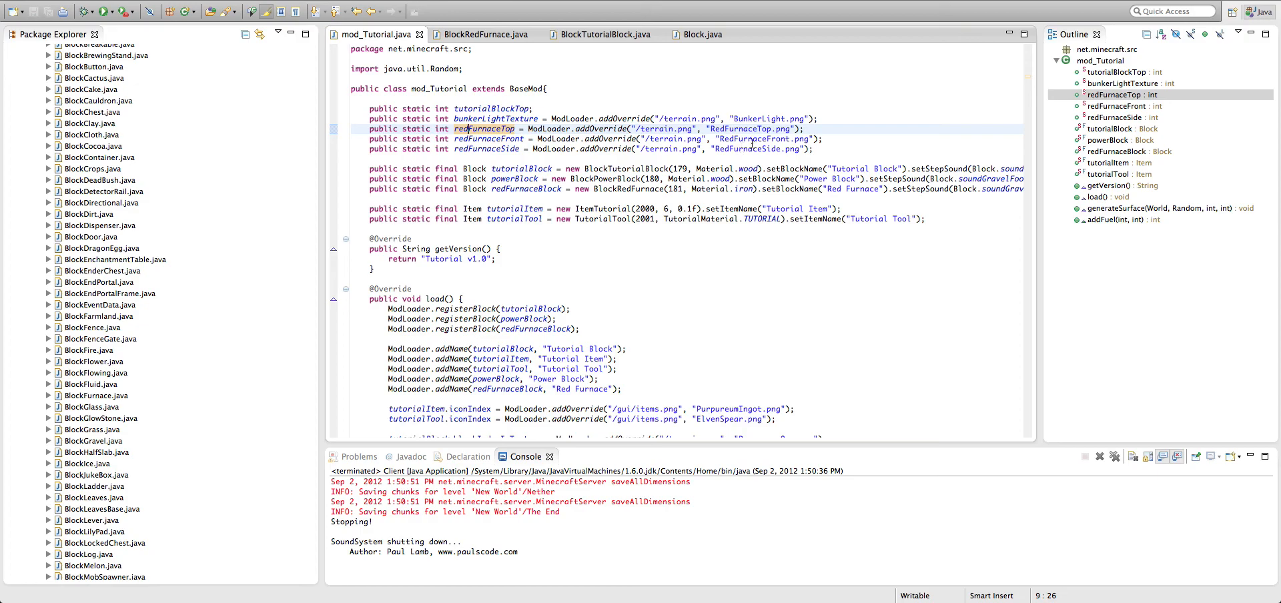
scroll("down", 3)
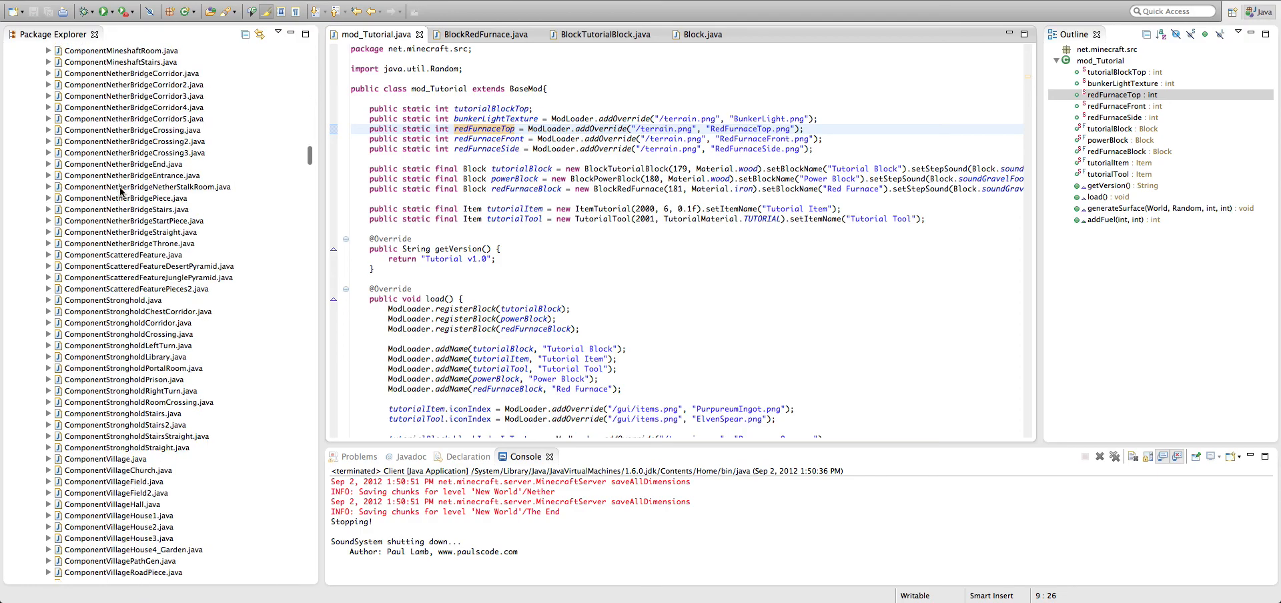
scroll("down", 3)
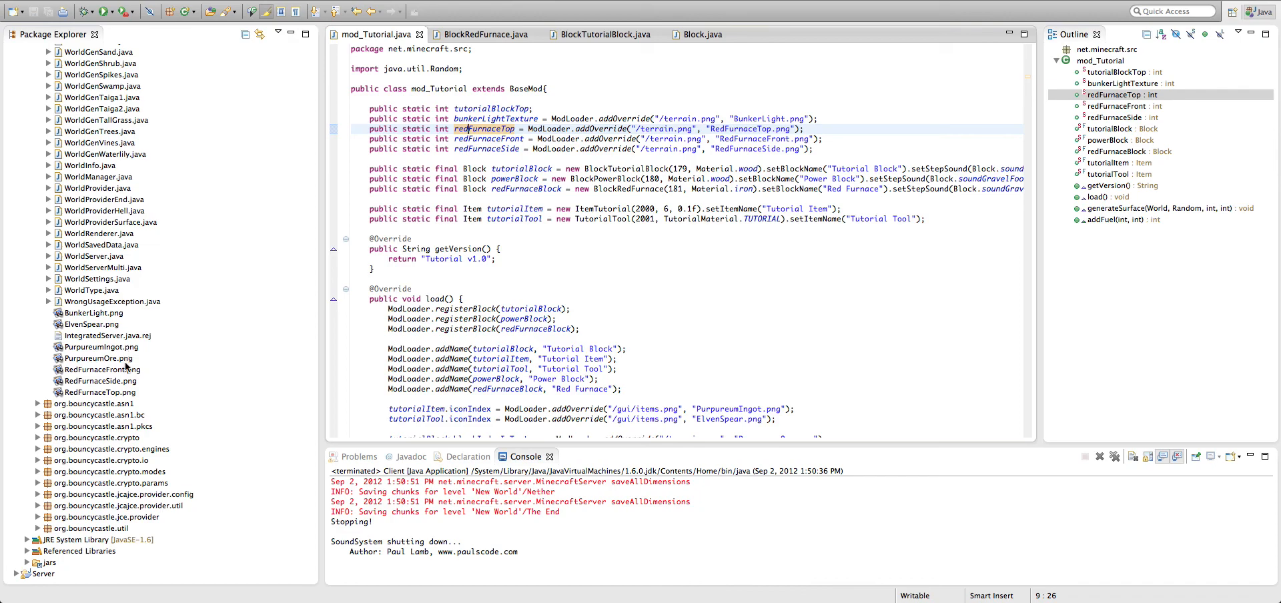
mouse_move(146, 367)
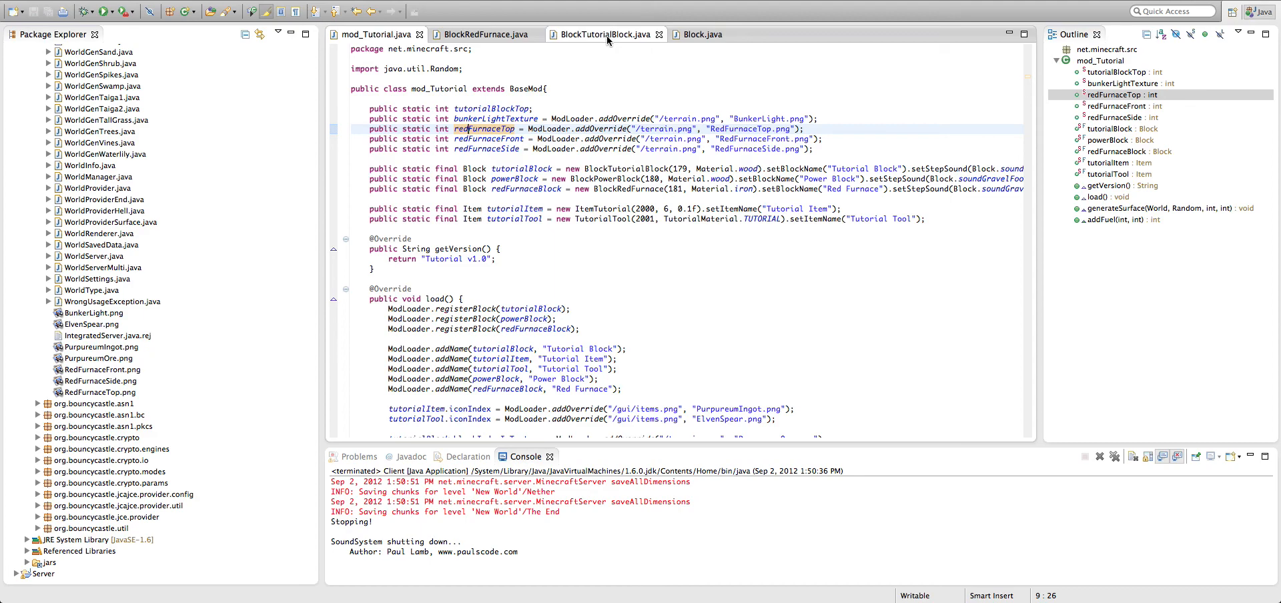
mouse_move(607, 33)
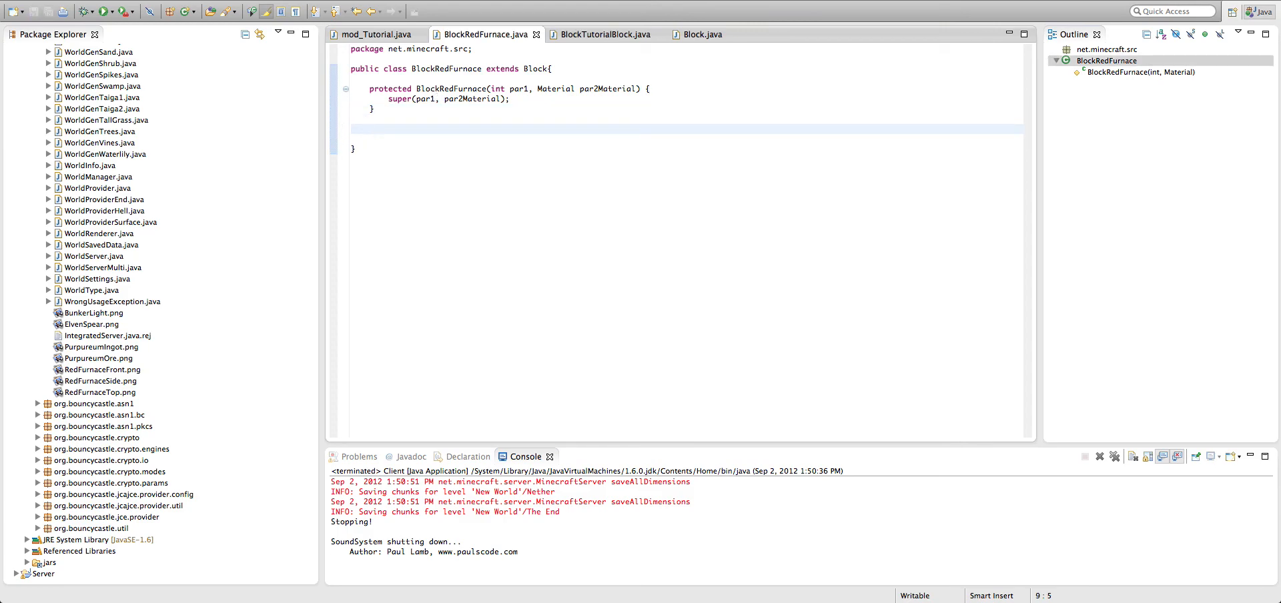
Declare public int getBlockTextureFromSide(int i) below the BlockRedFurnace constructor.
left_click(374, 33)
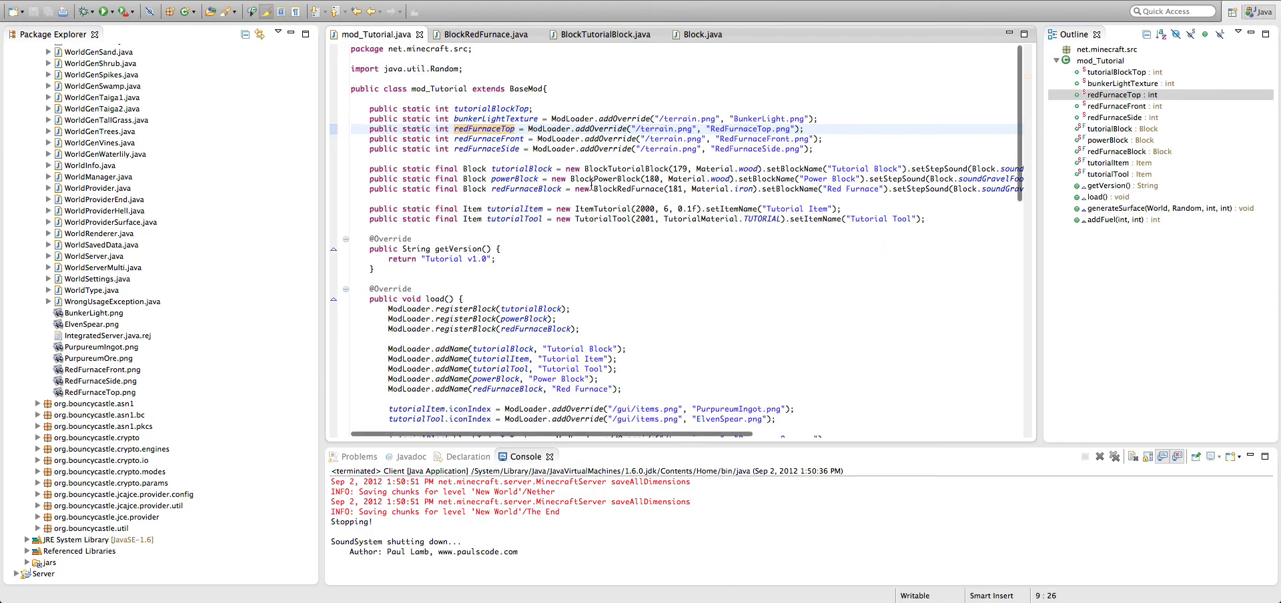
left_click(485, 34)
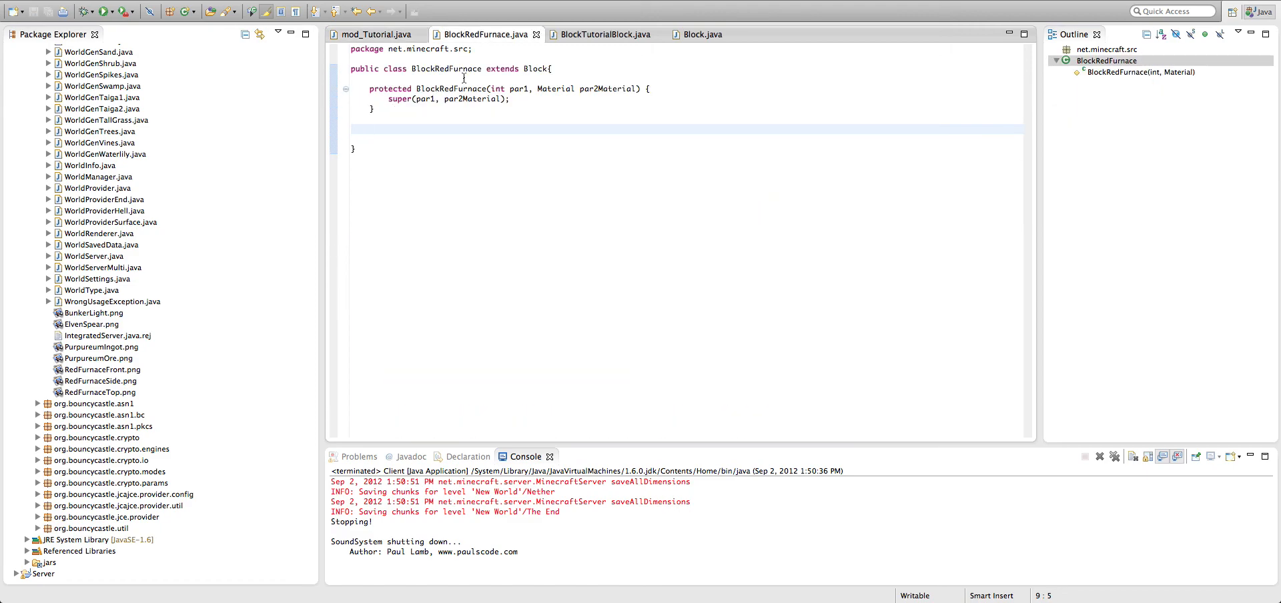
type("p")
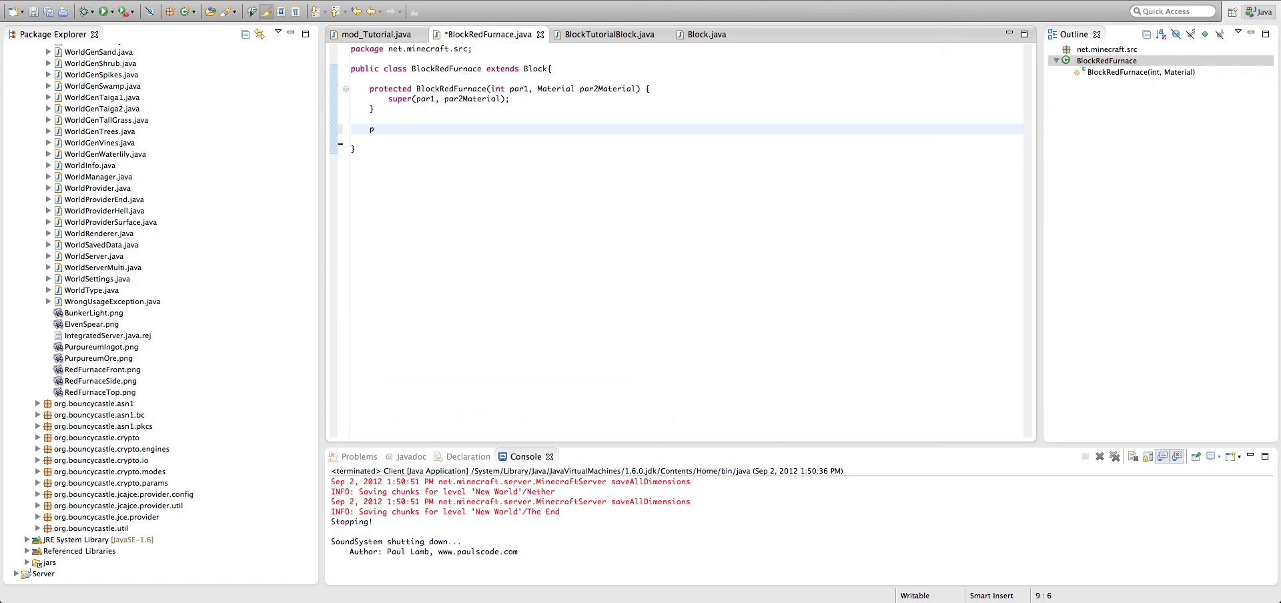
type("ublic int g")
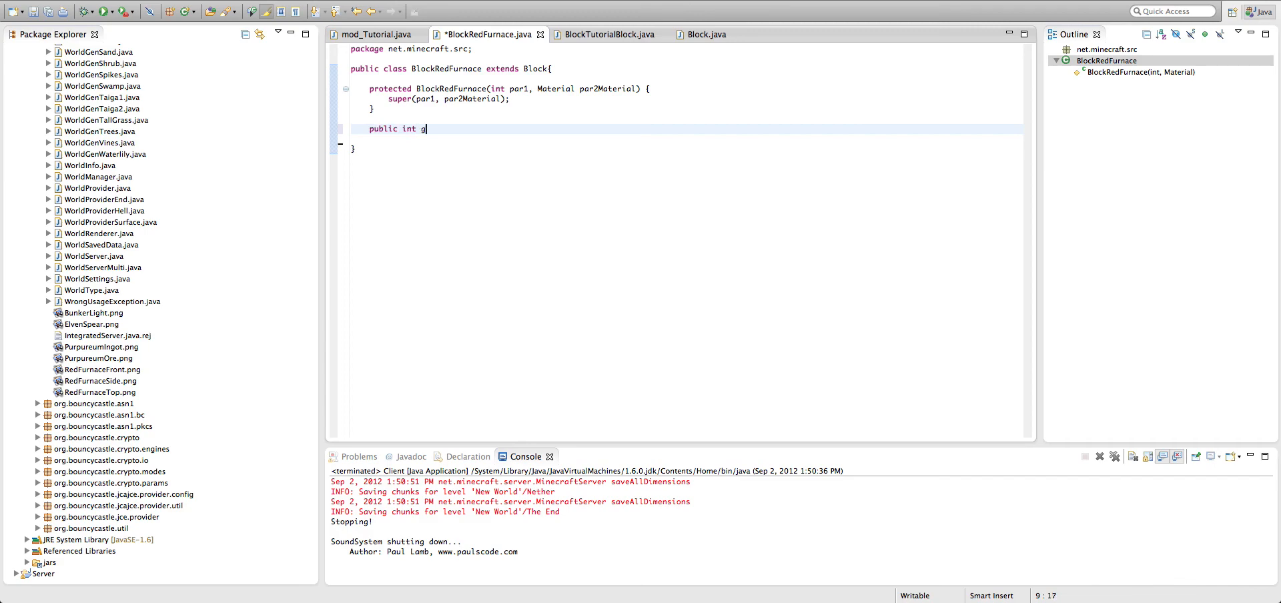
type("etBlockTe")
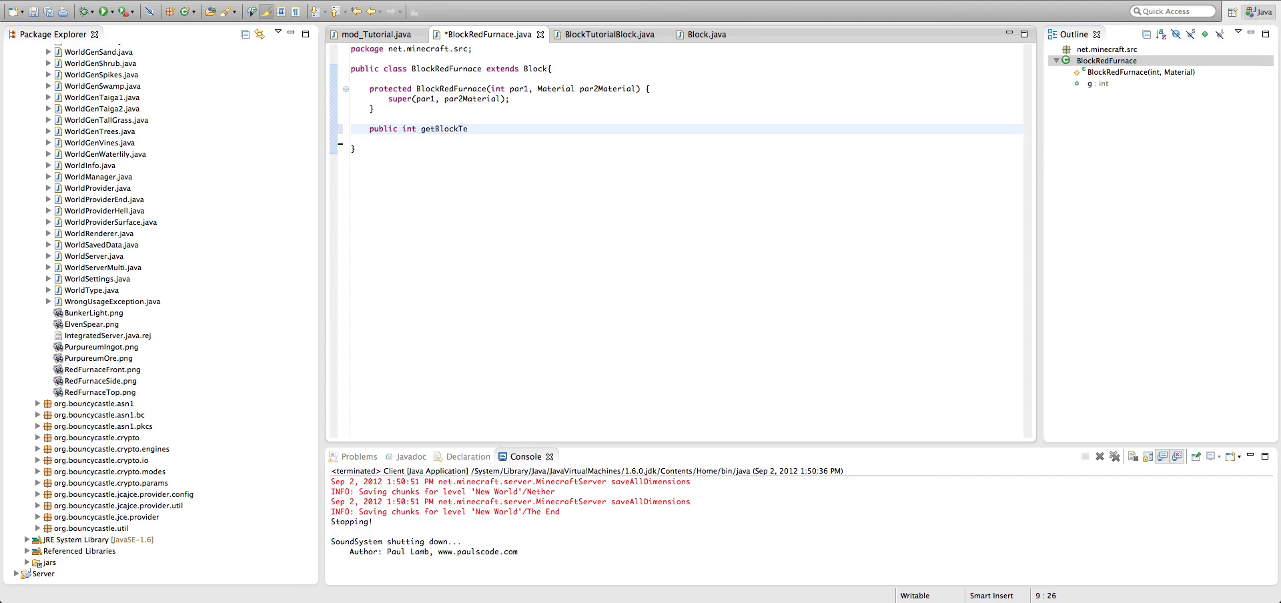
type("xtureFromS")
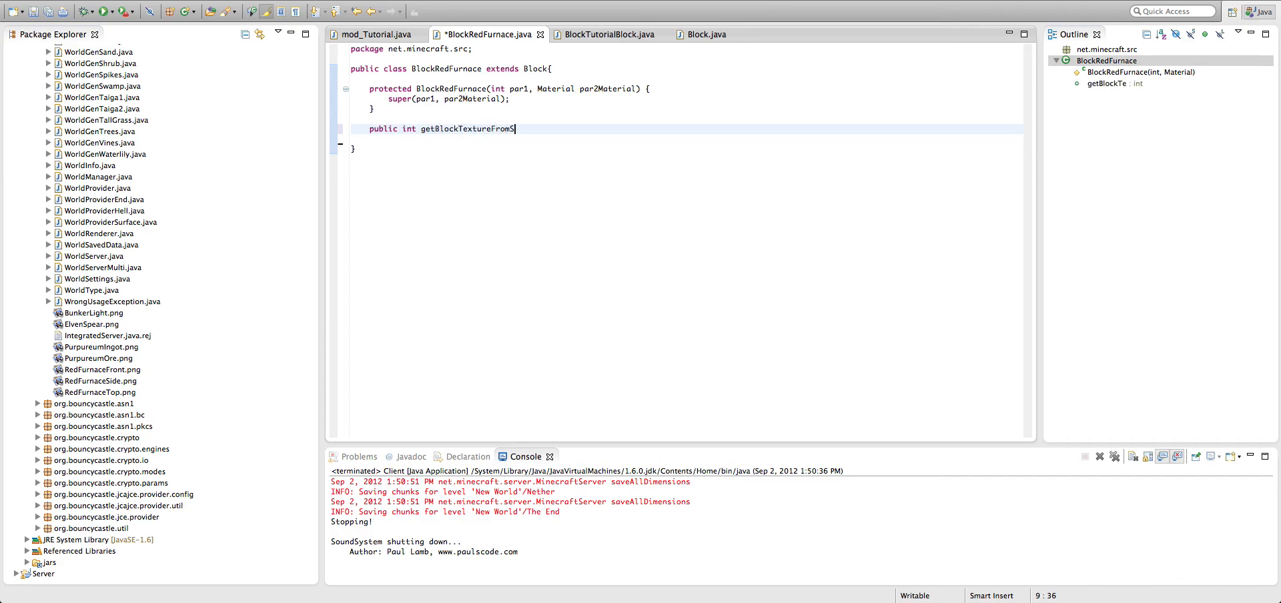
type("ide(int i){")
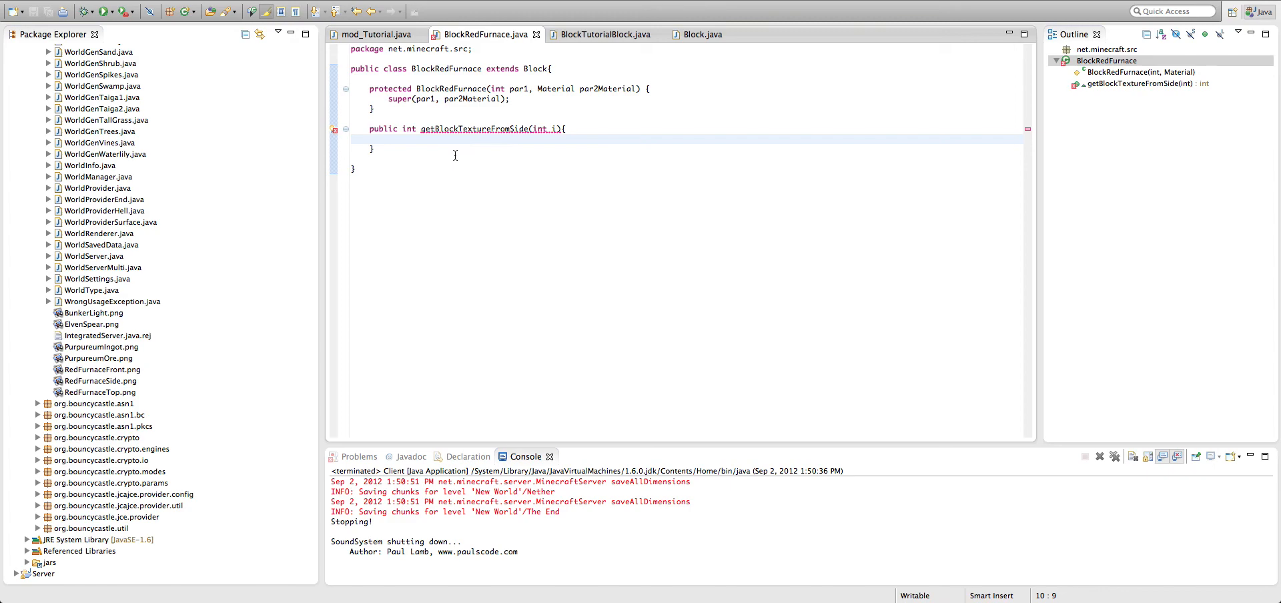
Make the method return blockIndexInTexture and open a line above the return for a condition.
type("return blockIndexIn")
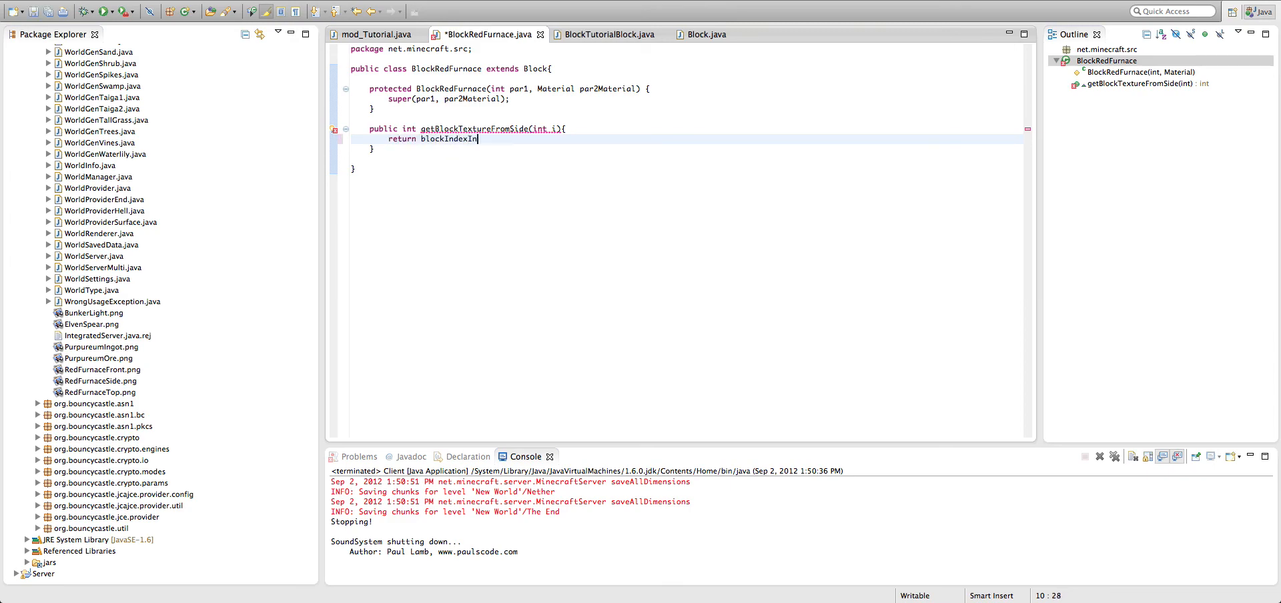
type("Texture;")
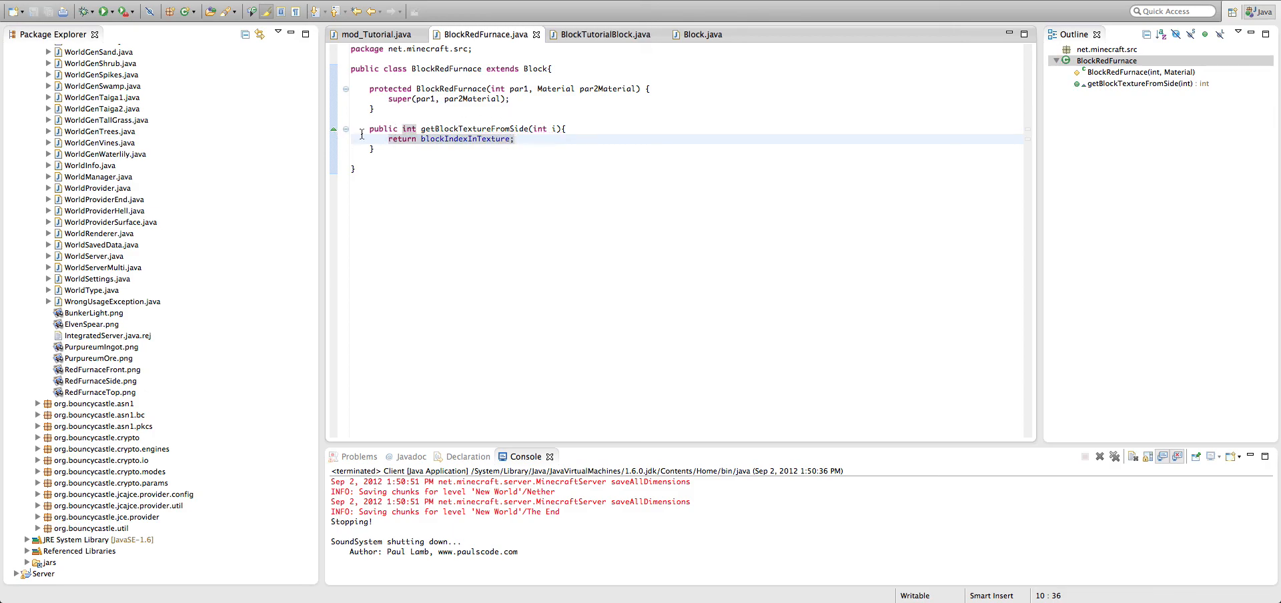
left_click(516, 139)
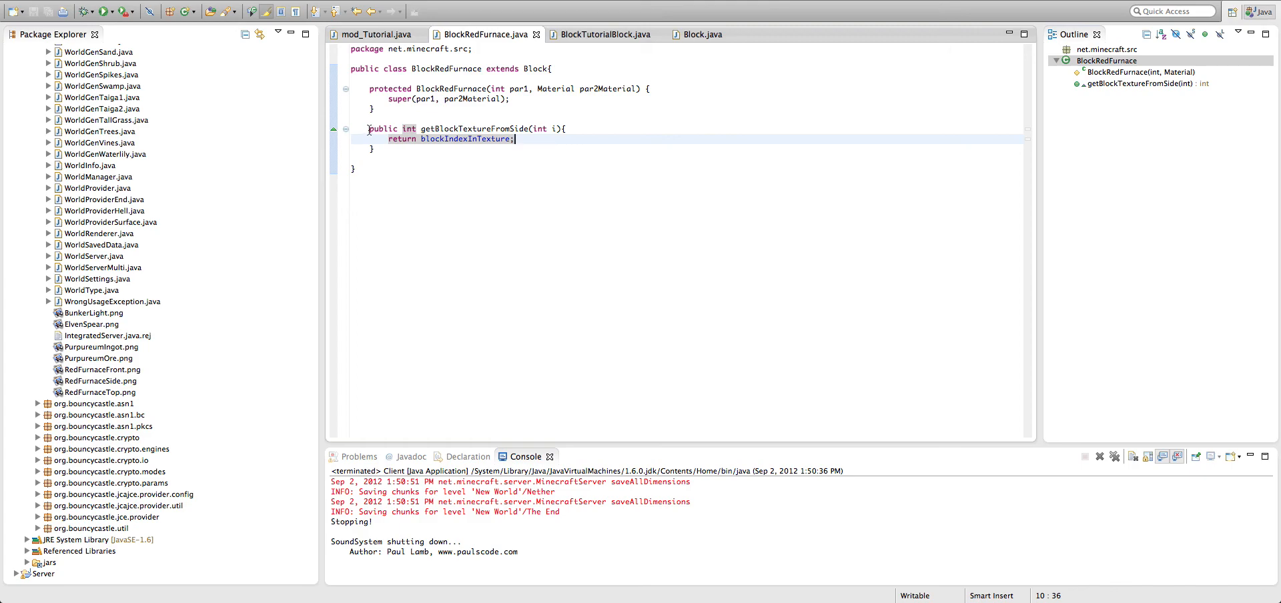
mouse_move(543, 119)
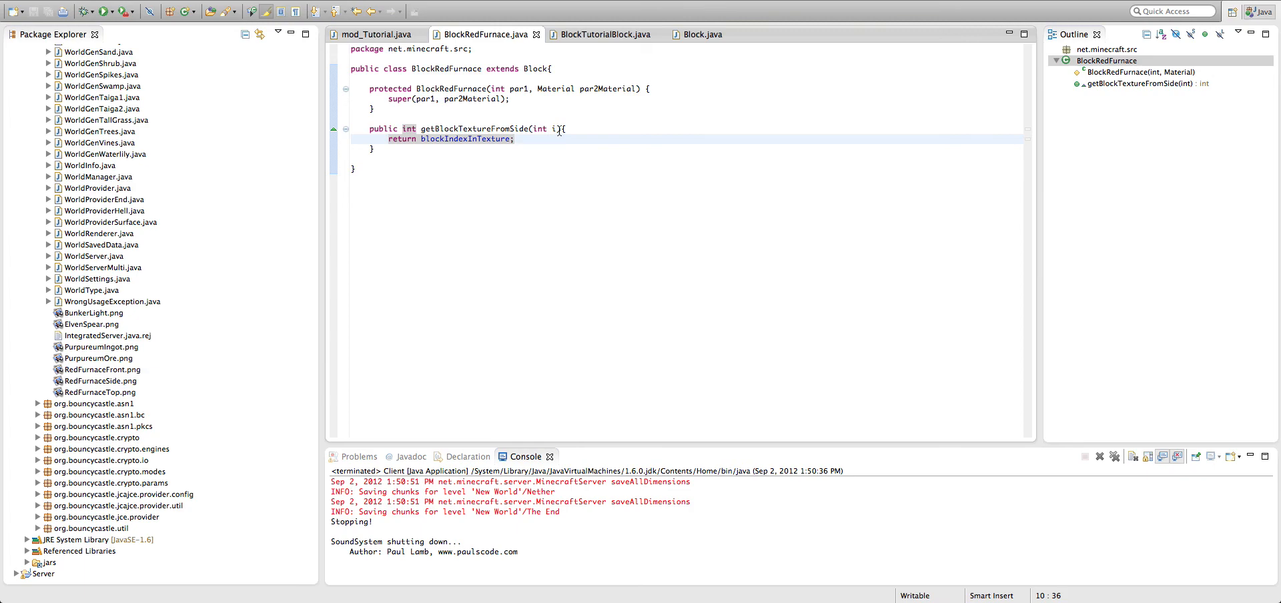
mouse_move(509, 130)
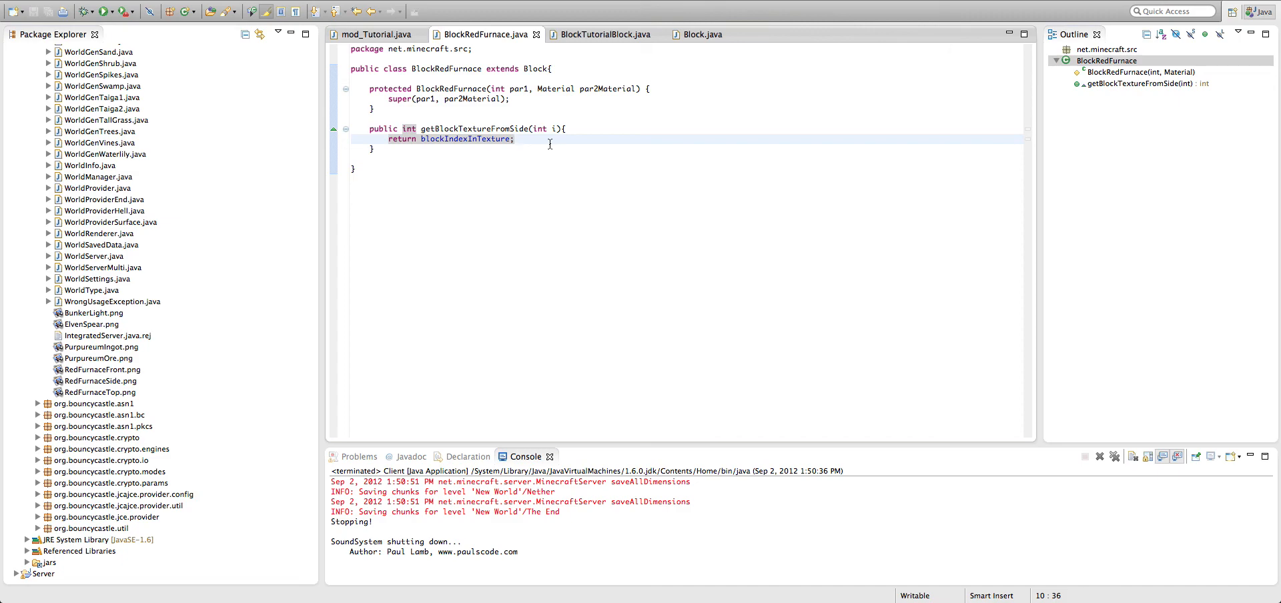
left_click(395, 149)
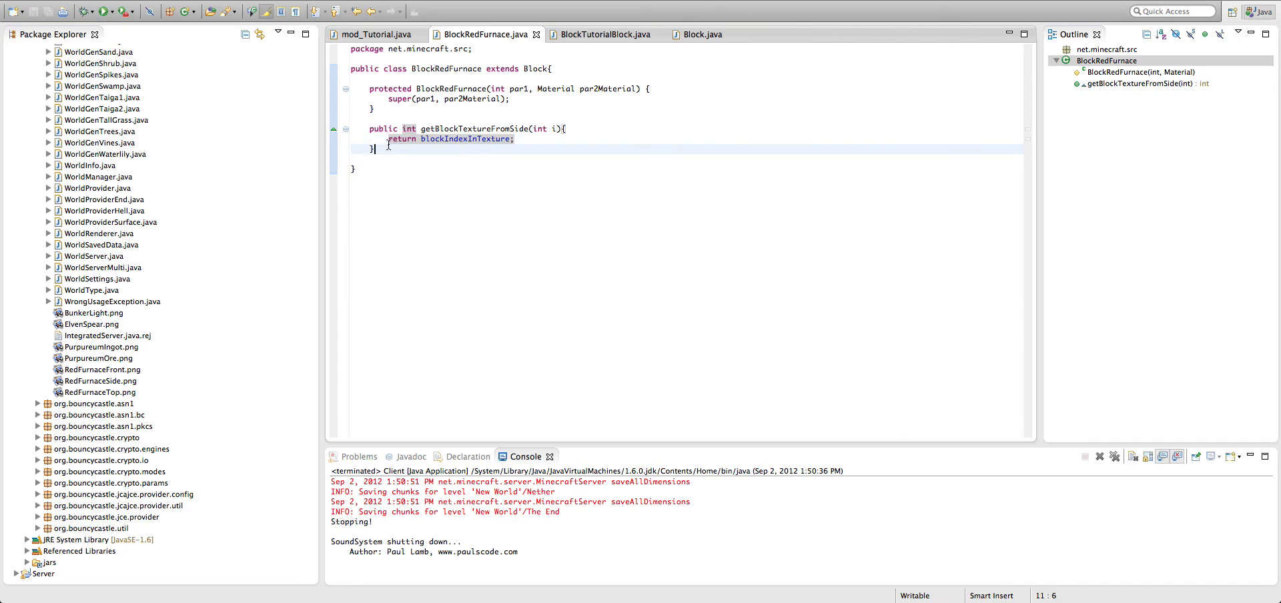
left_click(401, 138)
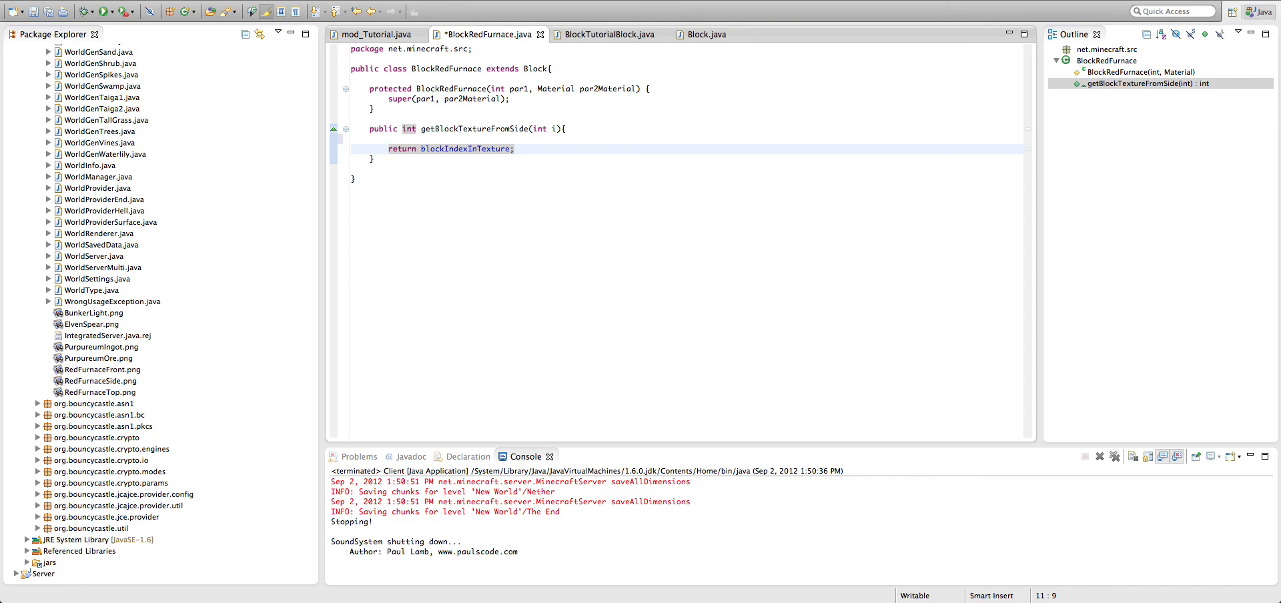
Add an else if (i == 3) branch returning mod_Tutorial.redFurnaceFront before the final else.
type("else{")
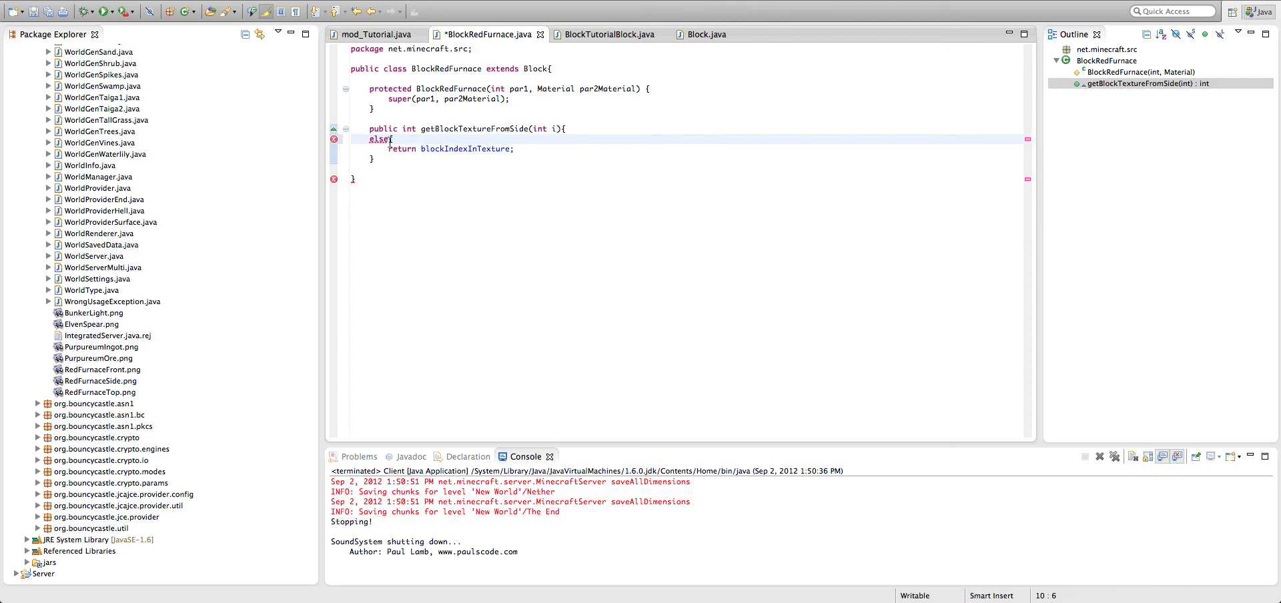
left_click(531, 148)
type("if(i ==")
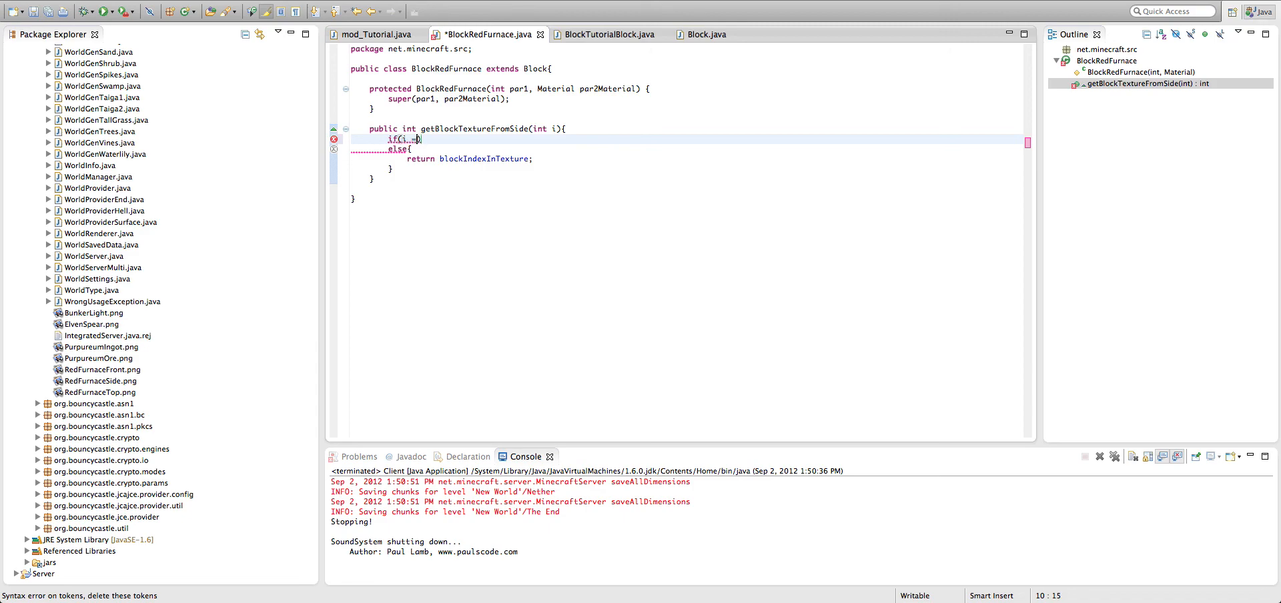
type("0 || i == 1")
type("return")
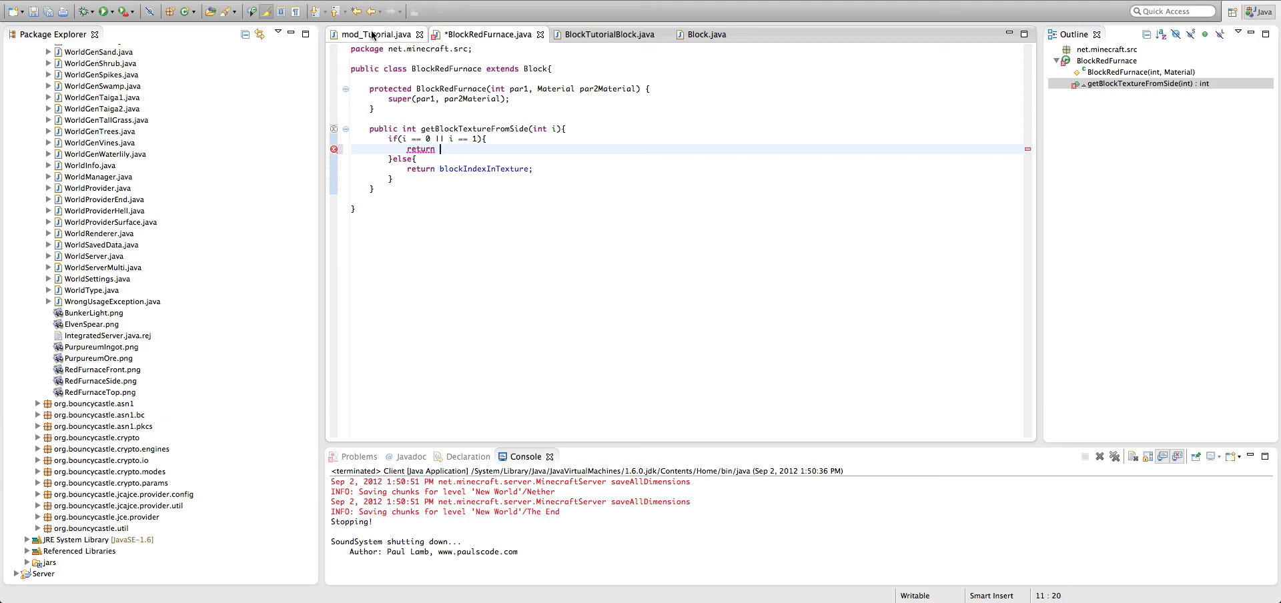
type("mod_Tutorial.redFurnaceTop;")
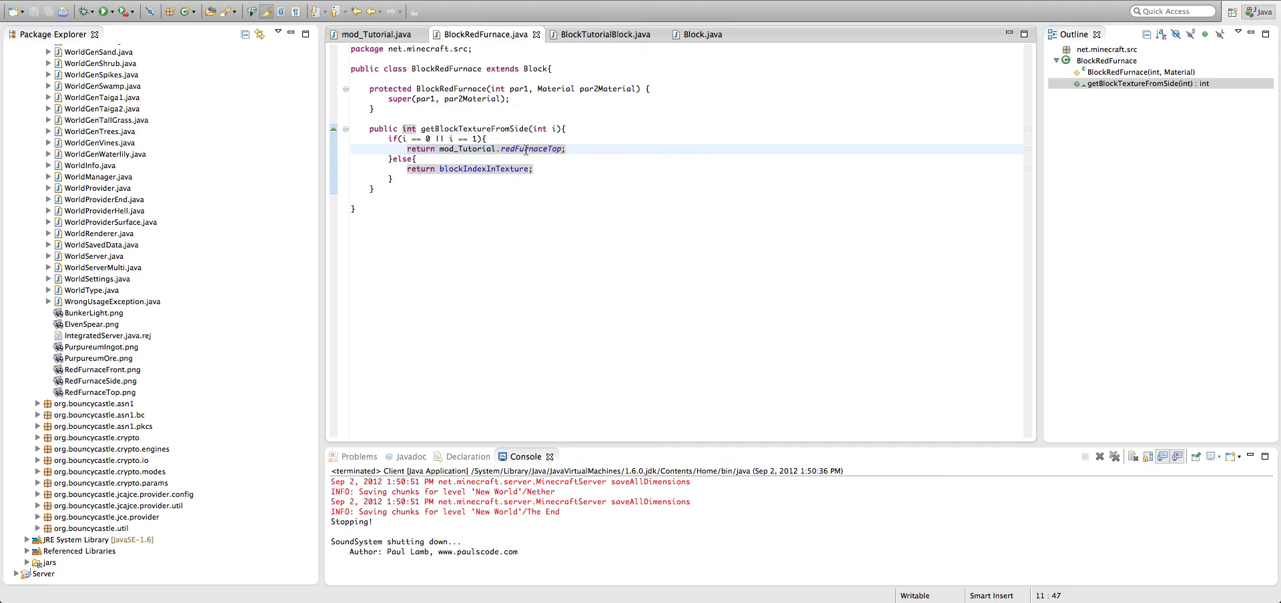
key("Return")
type("}else if{")
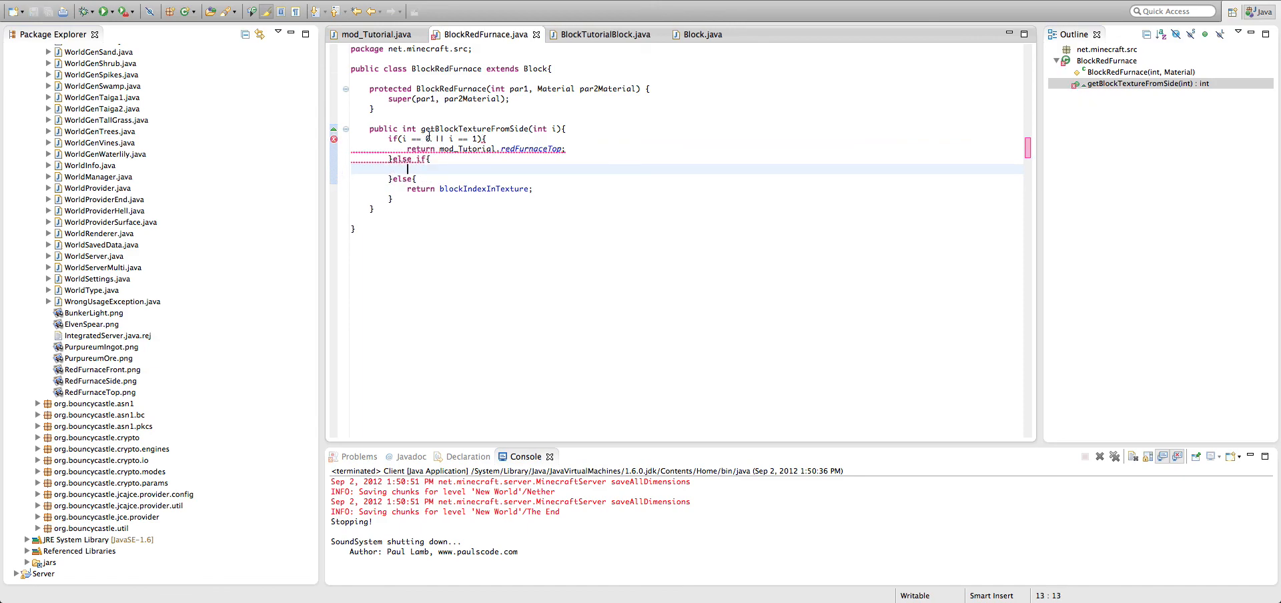
mouse_move(469, 149)
type("i == 3){")
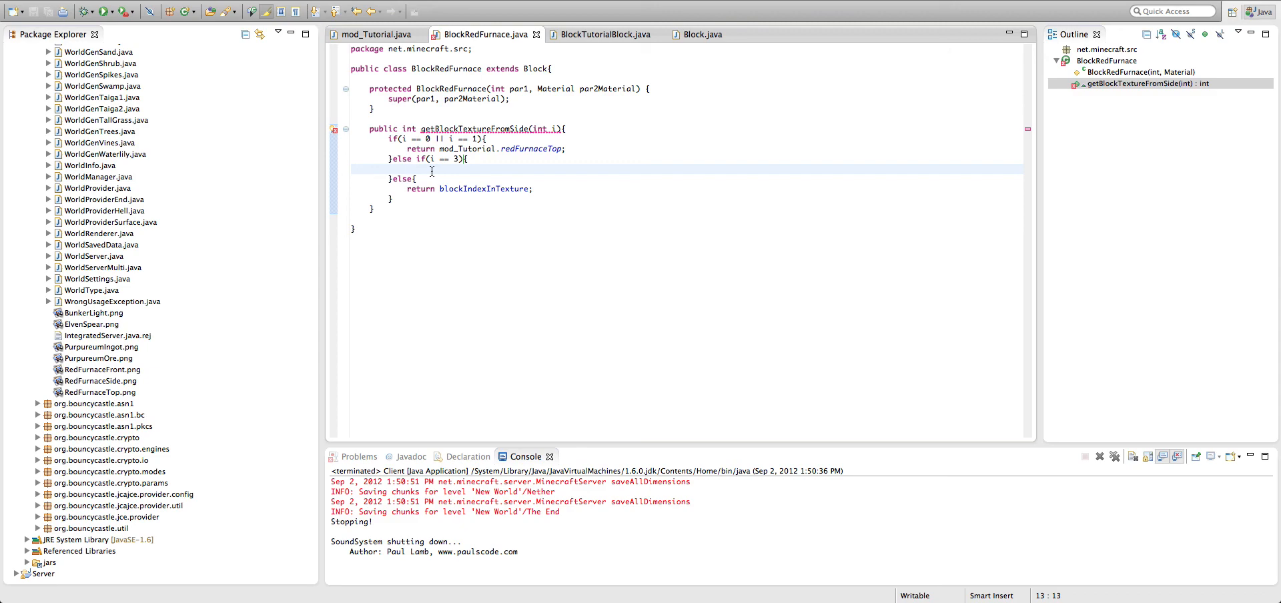
type("reu")
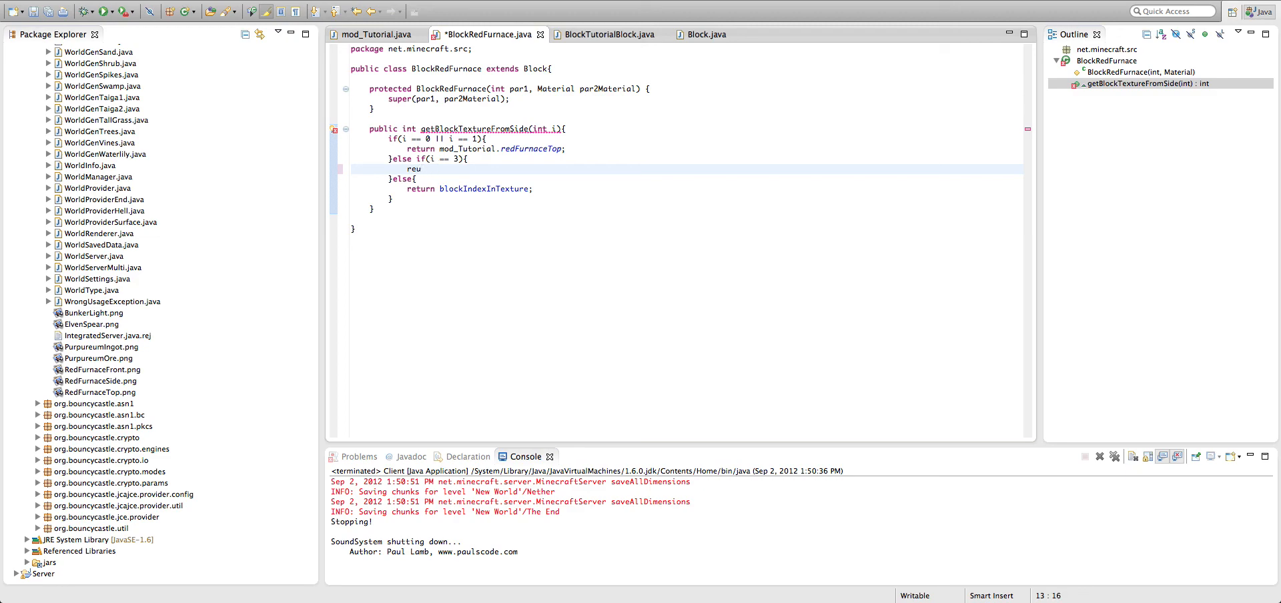
type("return mod_Tutorial")
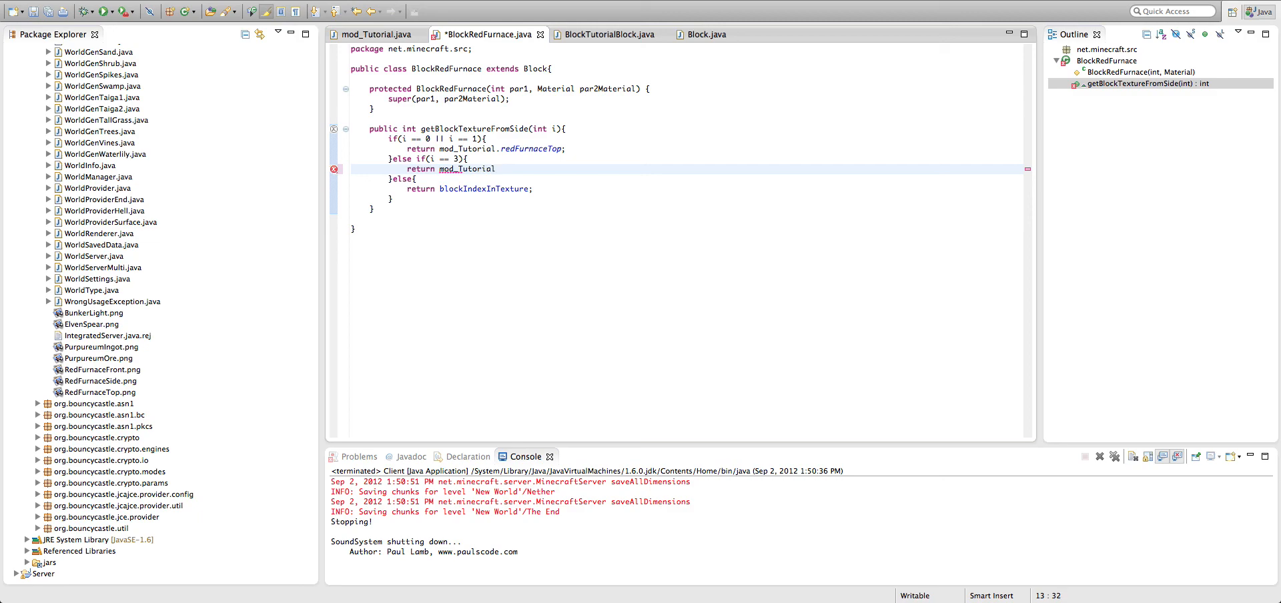
type("redFurnaceFront;")
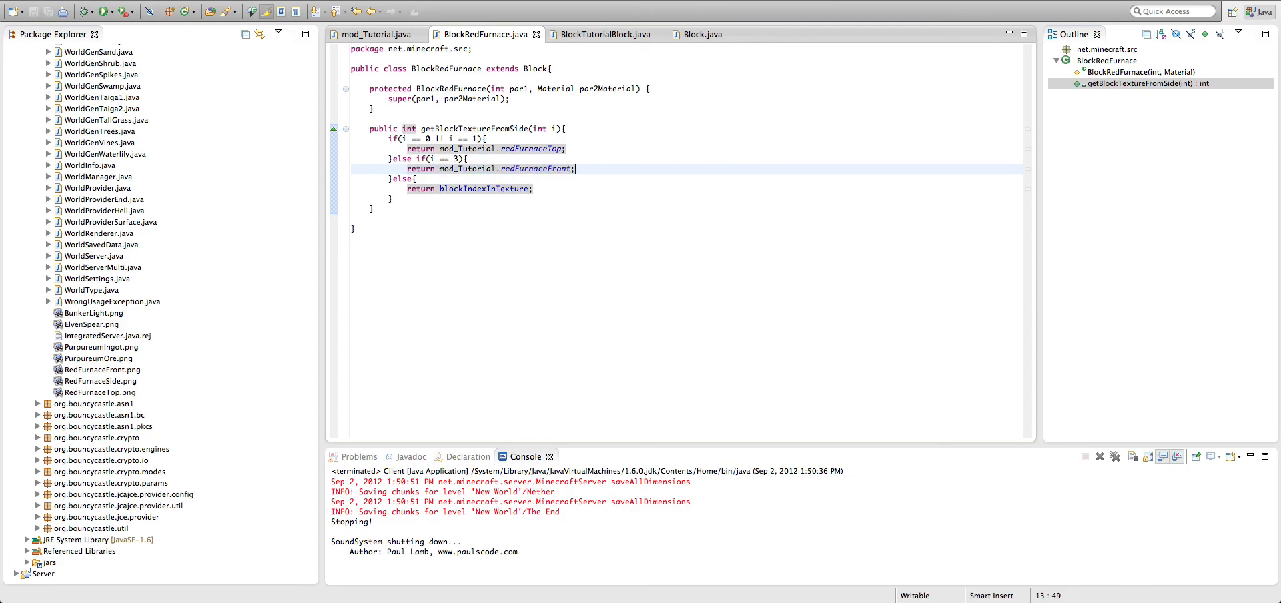
Check mod_Tutorial's texture fields, then launch the Minecraft client from BlockRedFurnace.
left_click(375, 34)
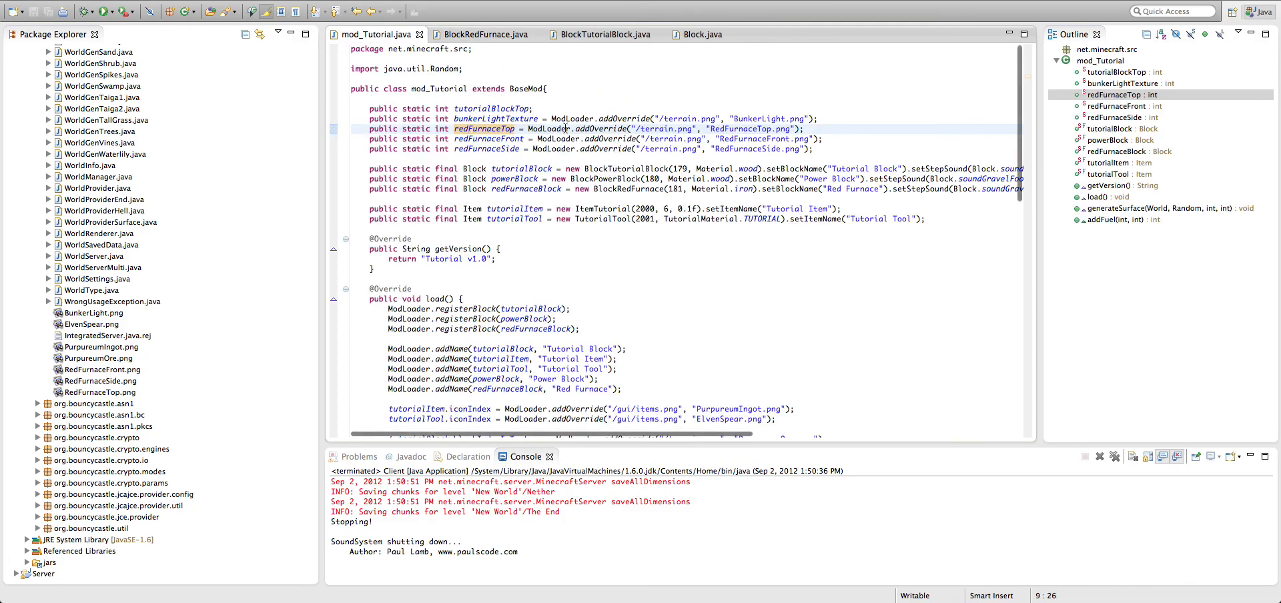
left_click(484, 34)
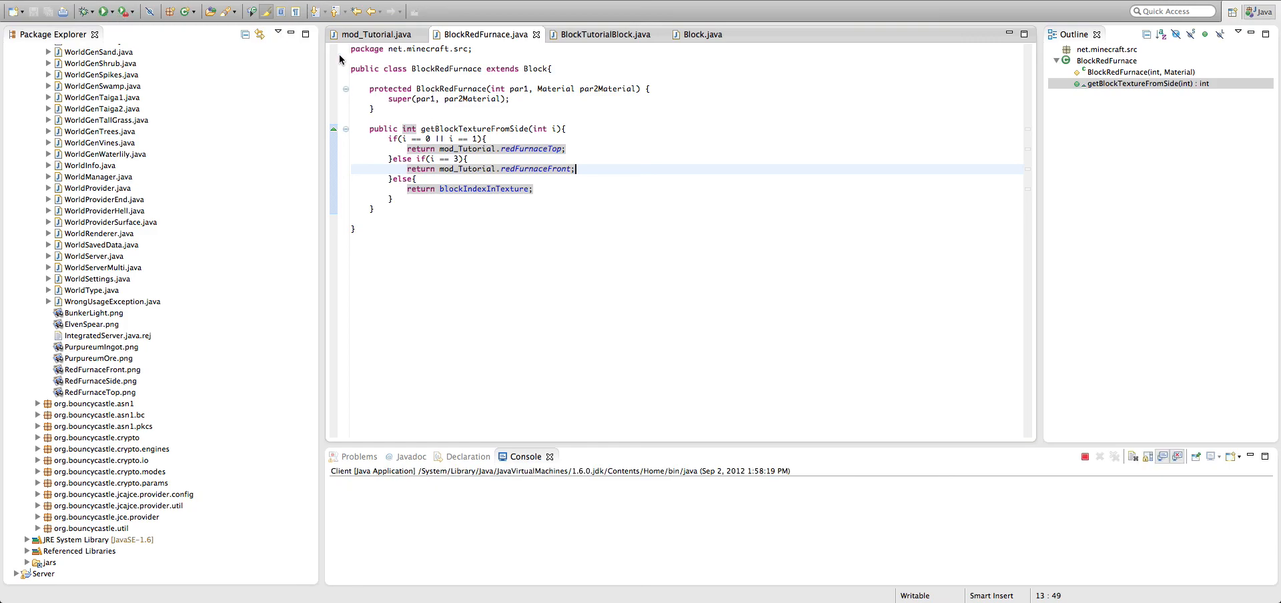
left_click(102, 11)
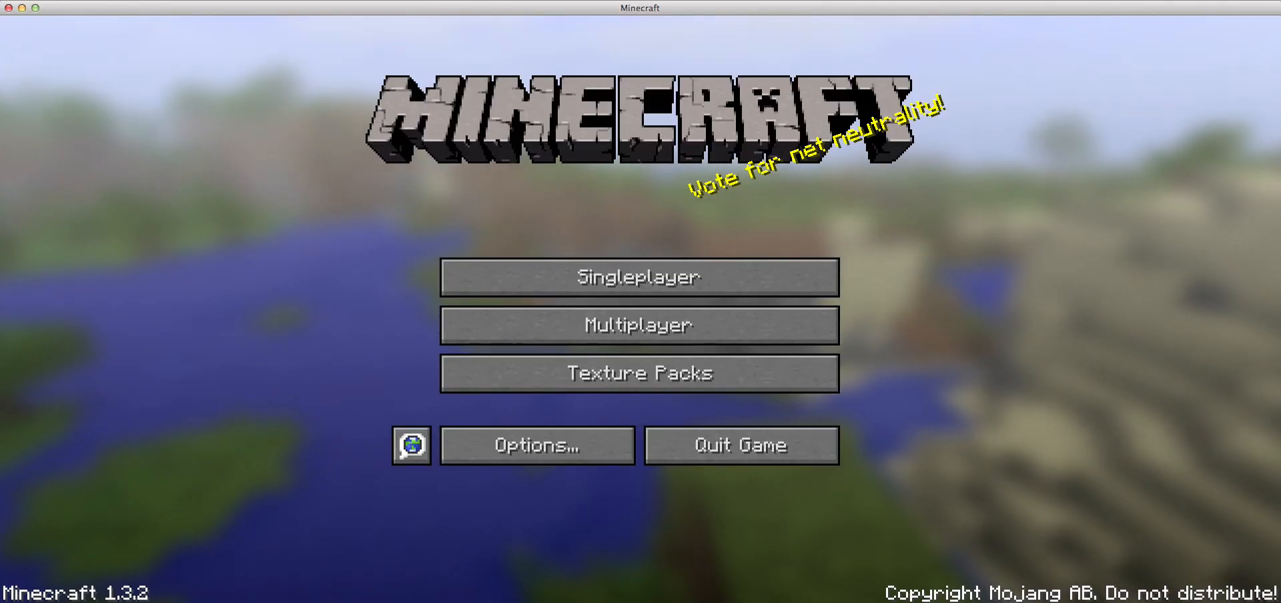
Enter New World, view the creative inventory, then save and quit to title.
left_click(639, 277)
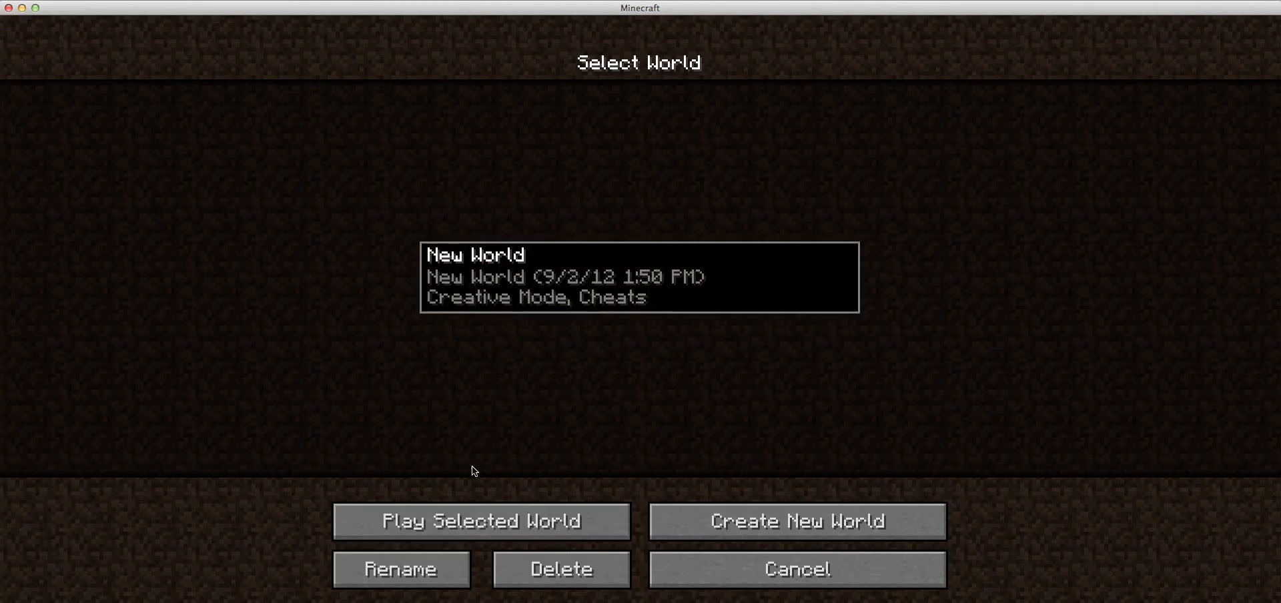
left_click(795, 569)
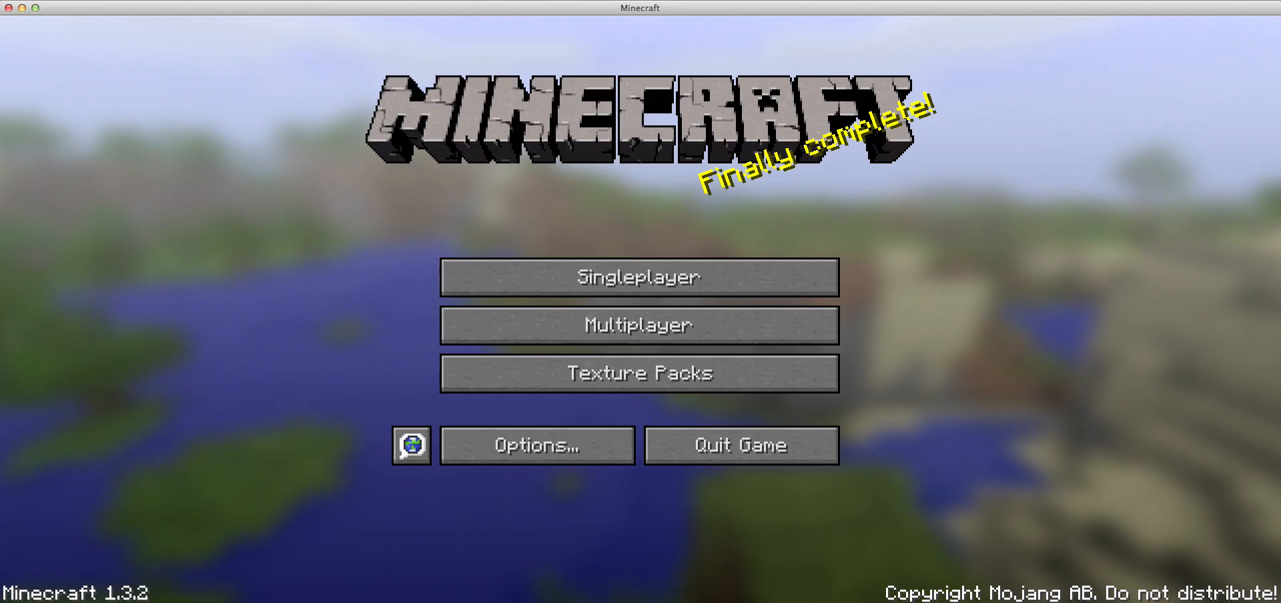
left_click(638, 277)
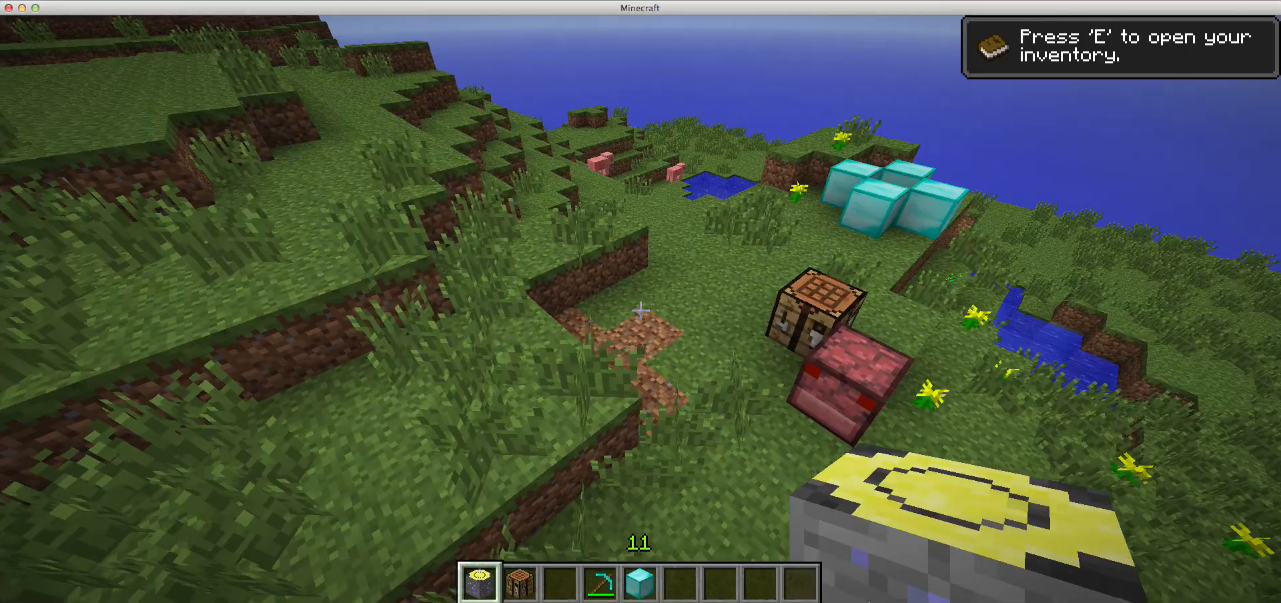
key("e")
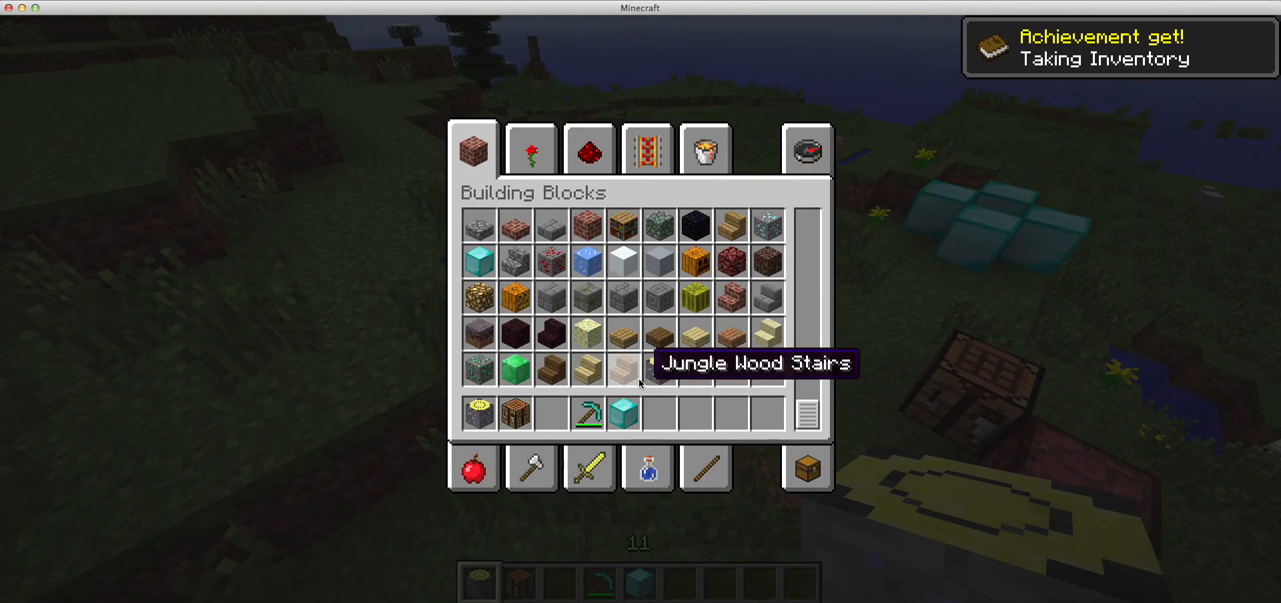
key("Escape")
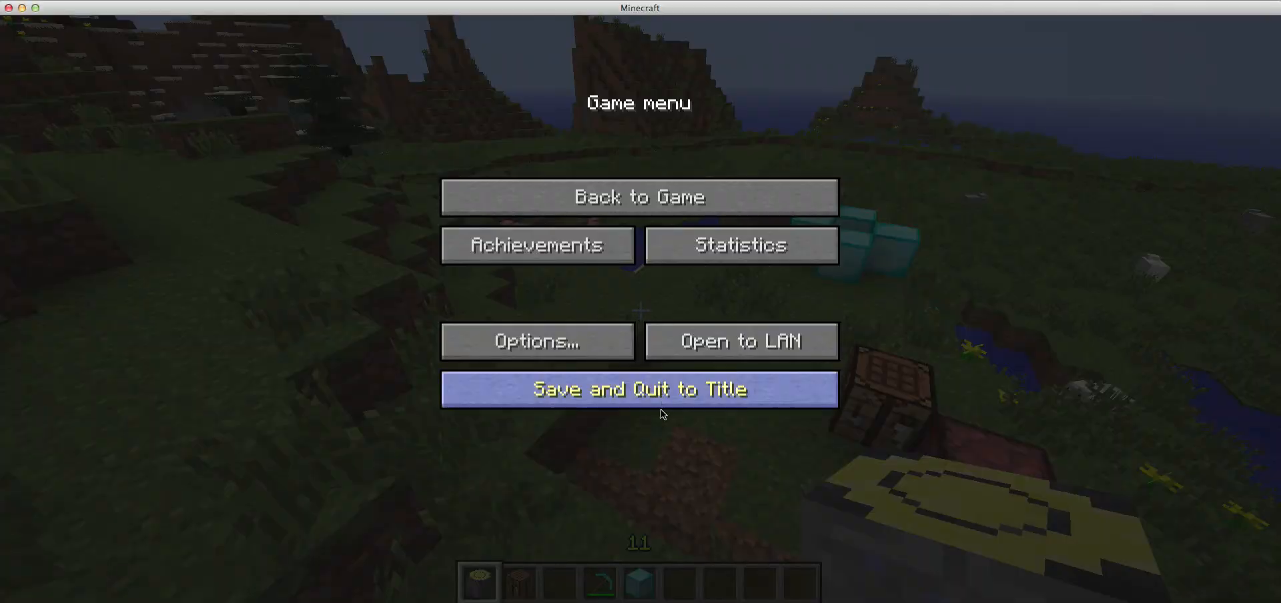
left_click(638, 389)
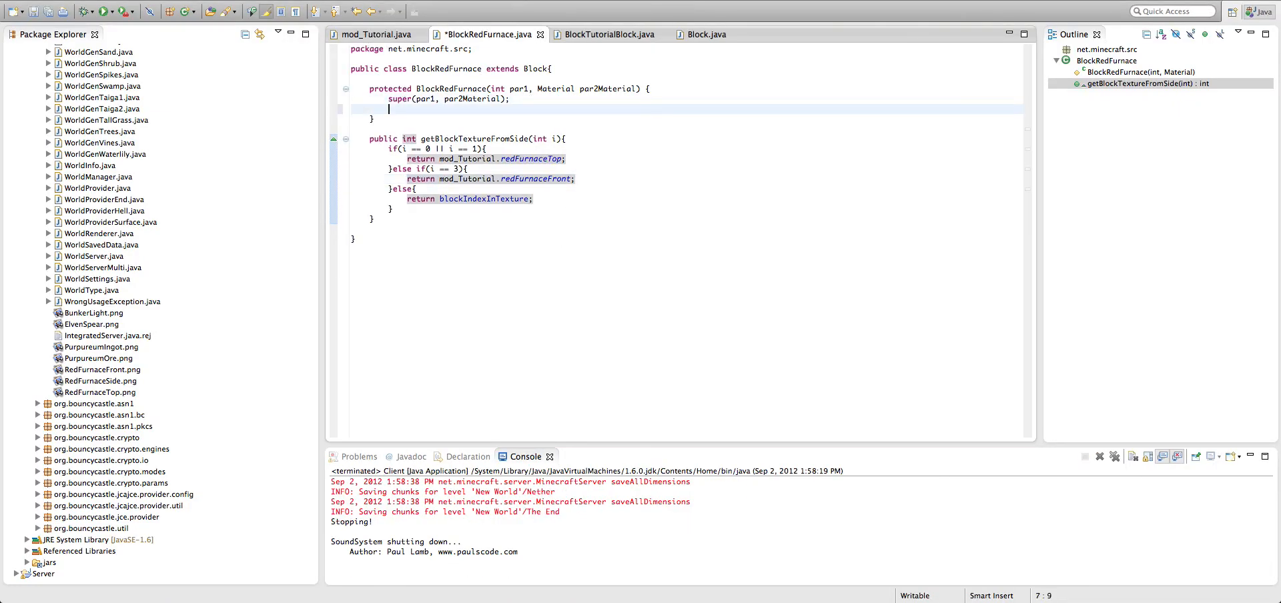
Type this.setCreativeTab(CreativeTabs.tabBlock) into the BlockRedFurnace constructor.
type("this.c")
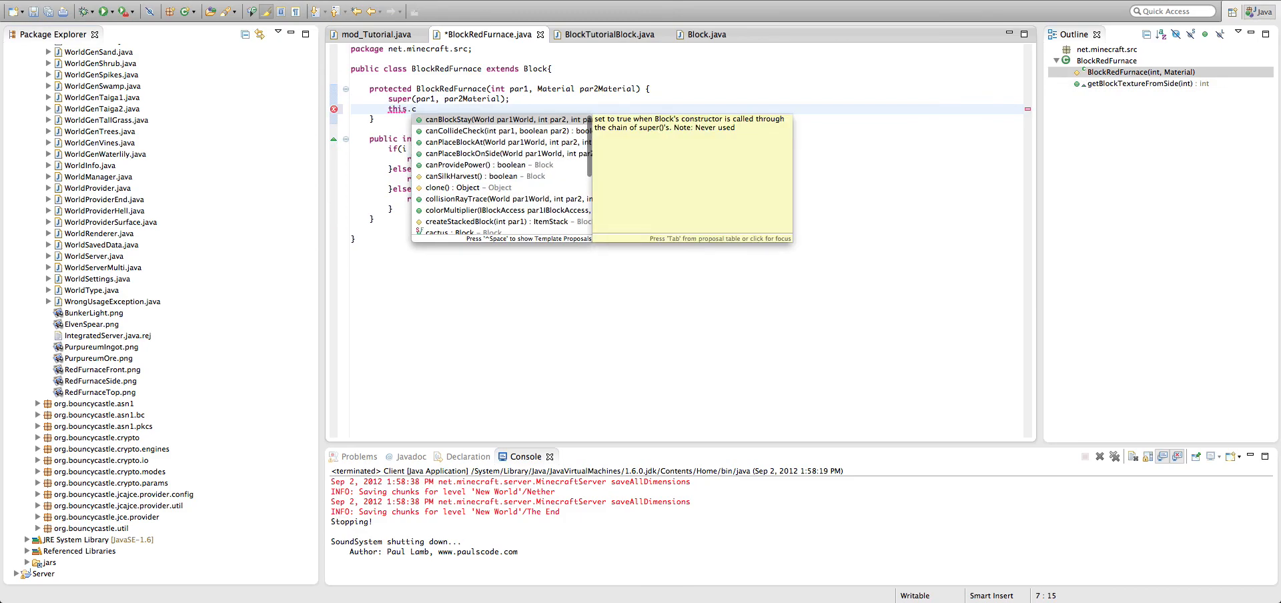
type("etCreativeTab(CrativeTab")
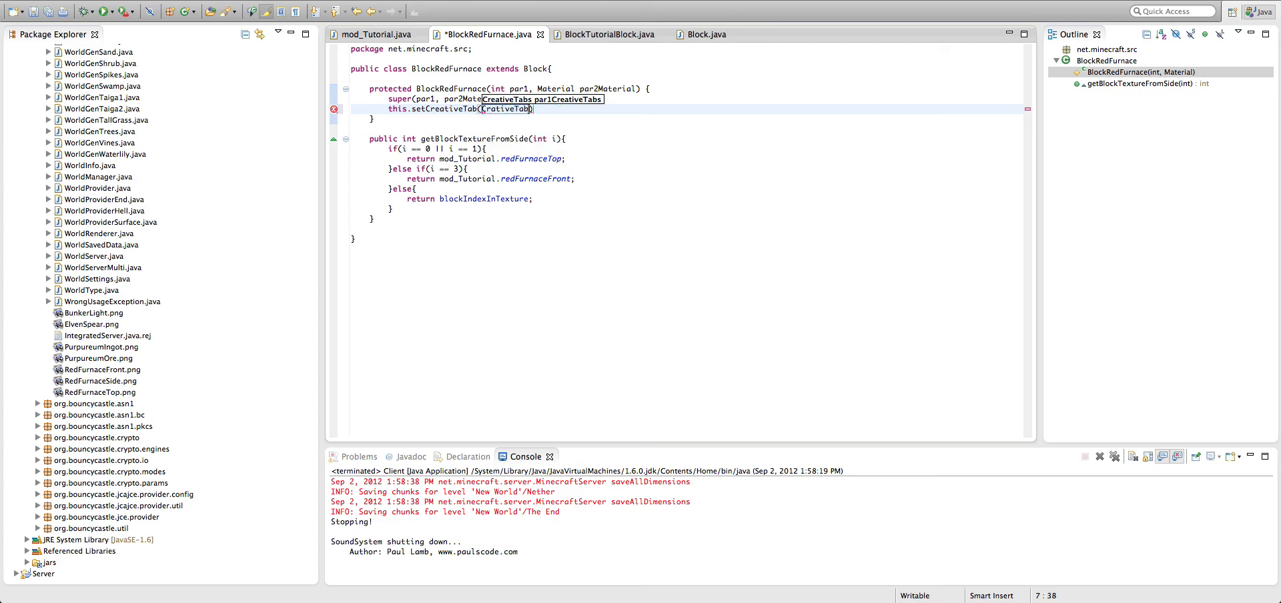
type(".tabBlock")
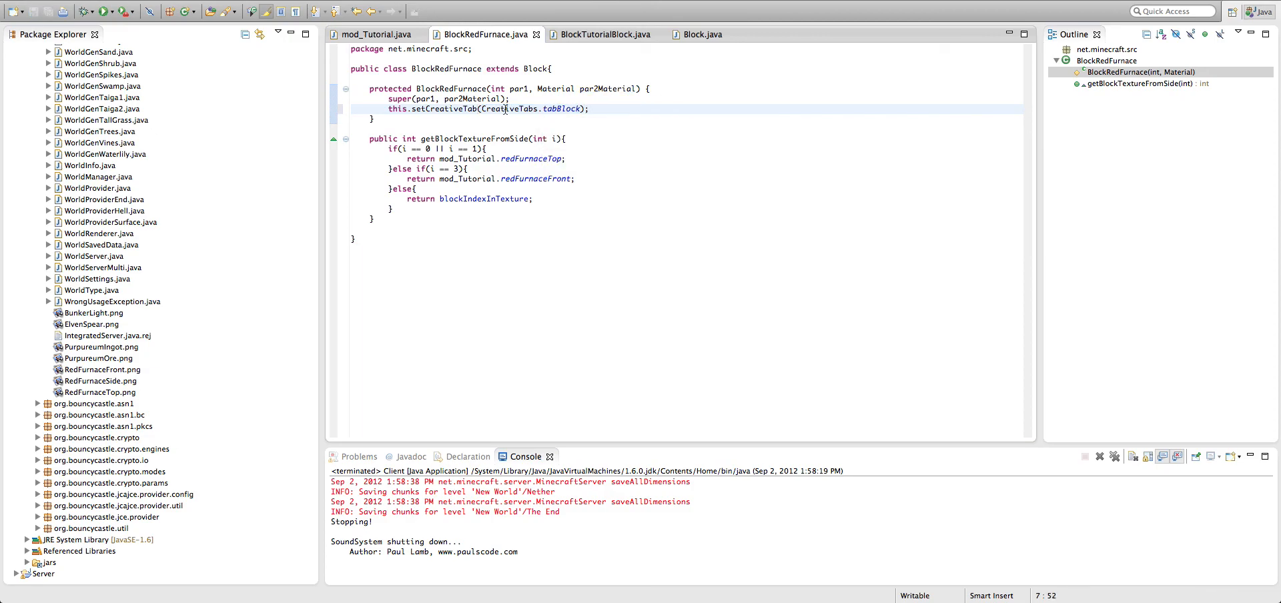
mouse_move(458, 109)
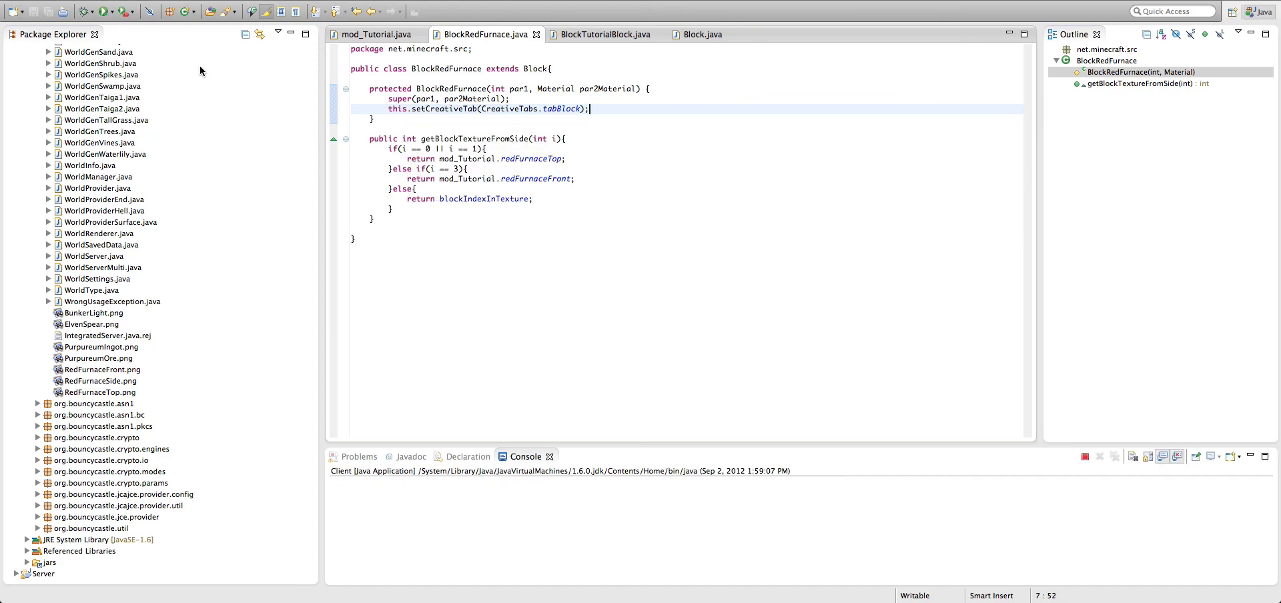
Enter New World, take the red furnace from Building Blocks, place it, and open the menu.
left_click(102, 10)
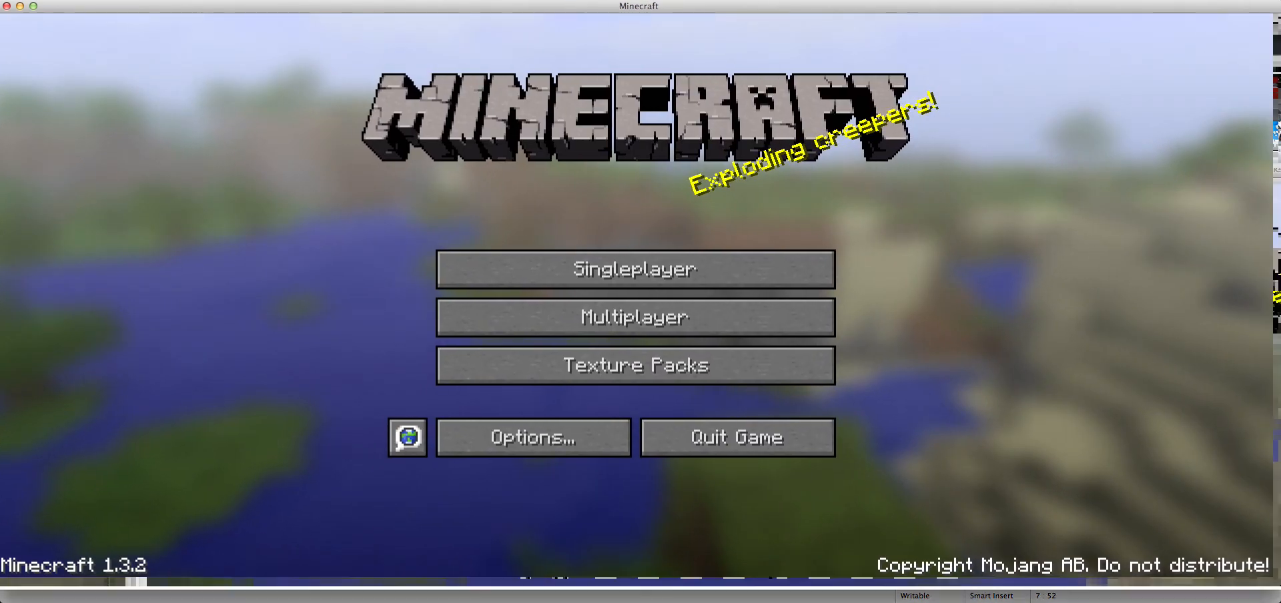
left_click(634, 269)
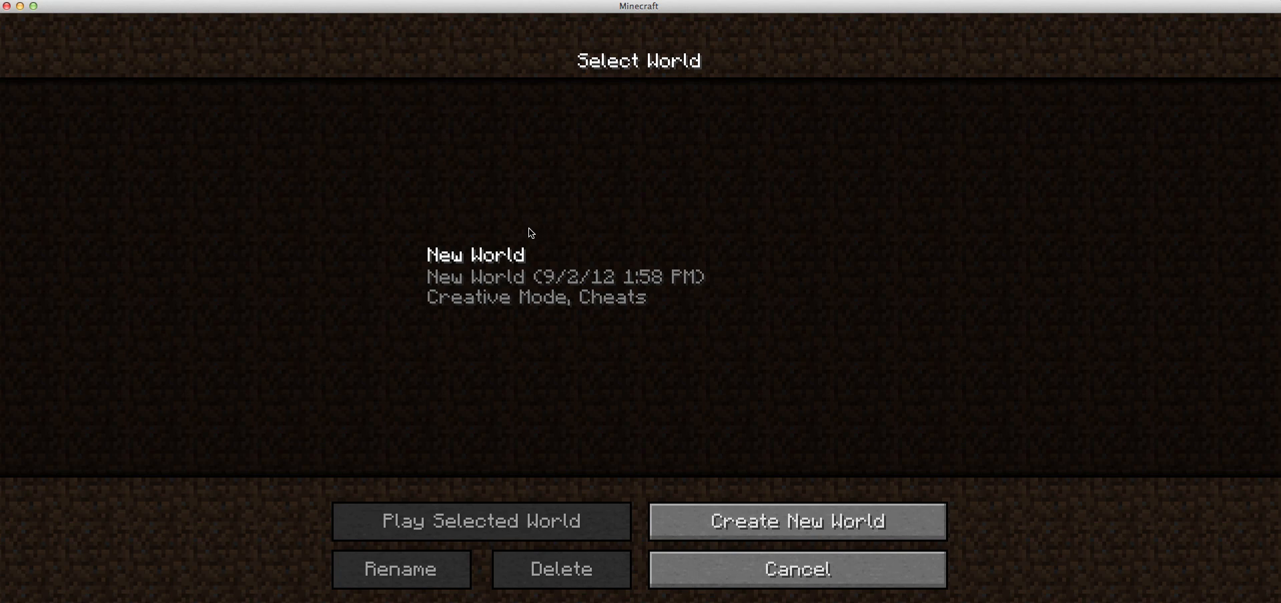
left_click(482, 521)
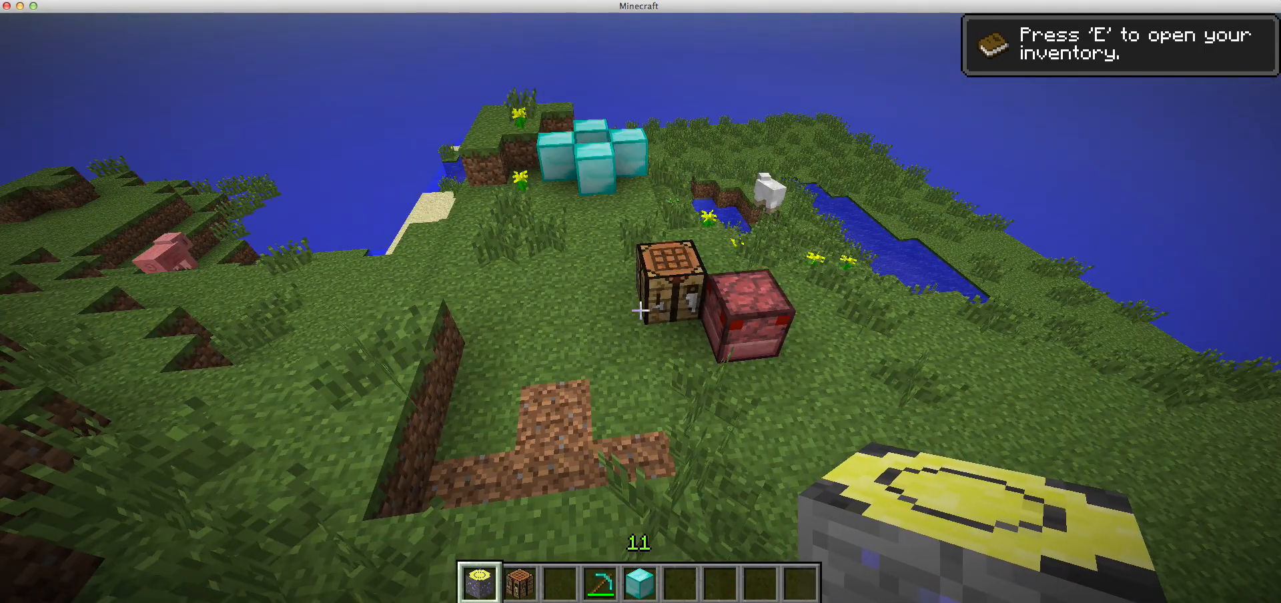
key("e")
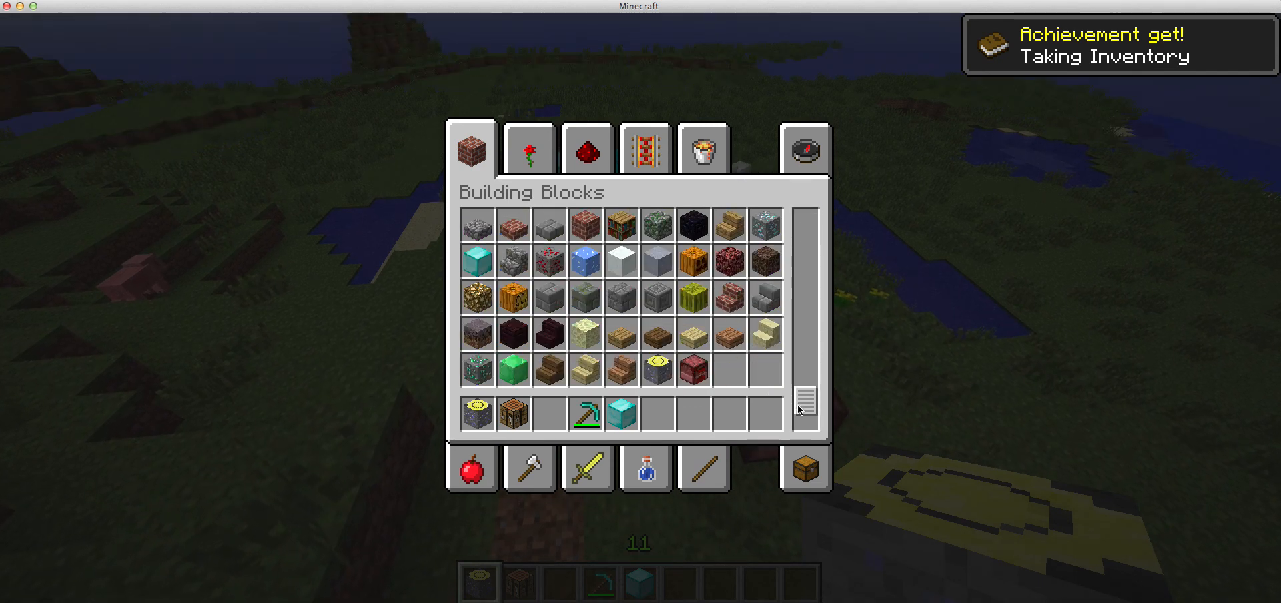
key("e")
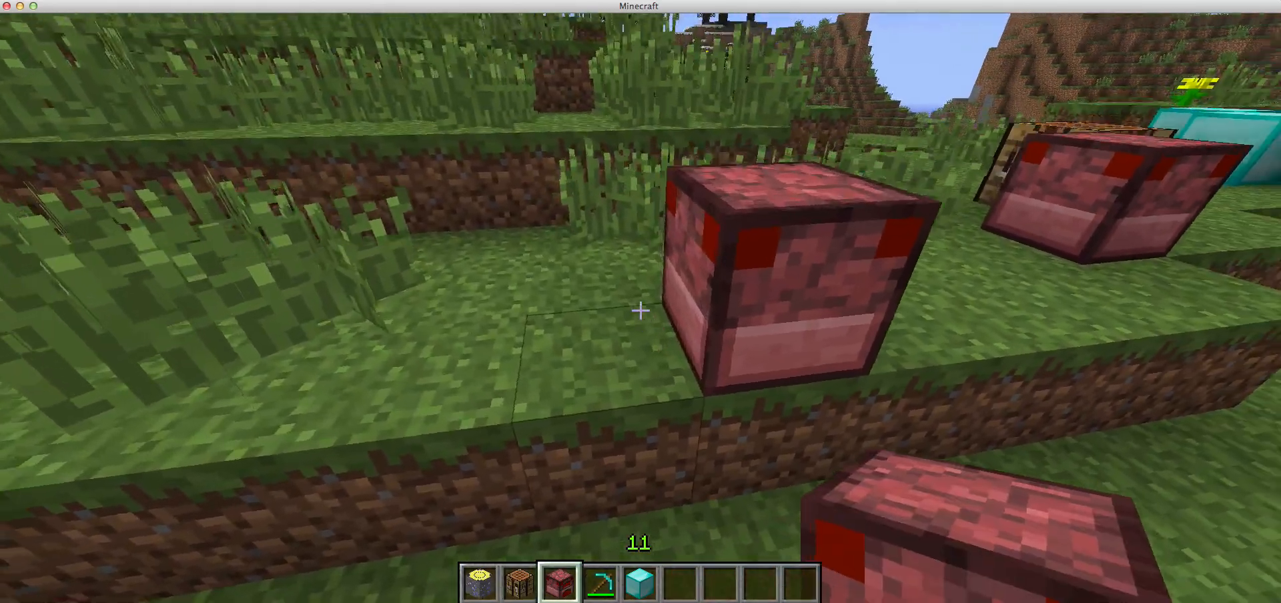
mouse_move(640, 310)
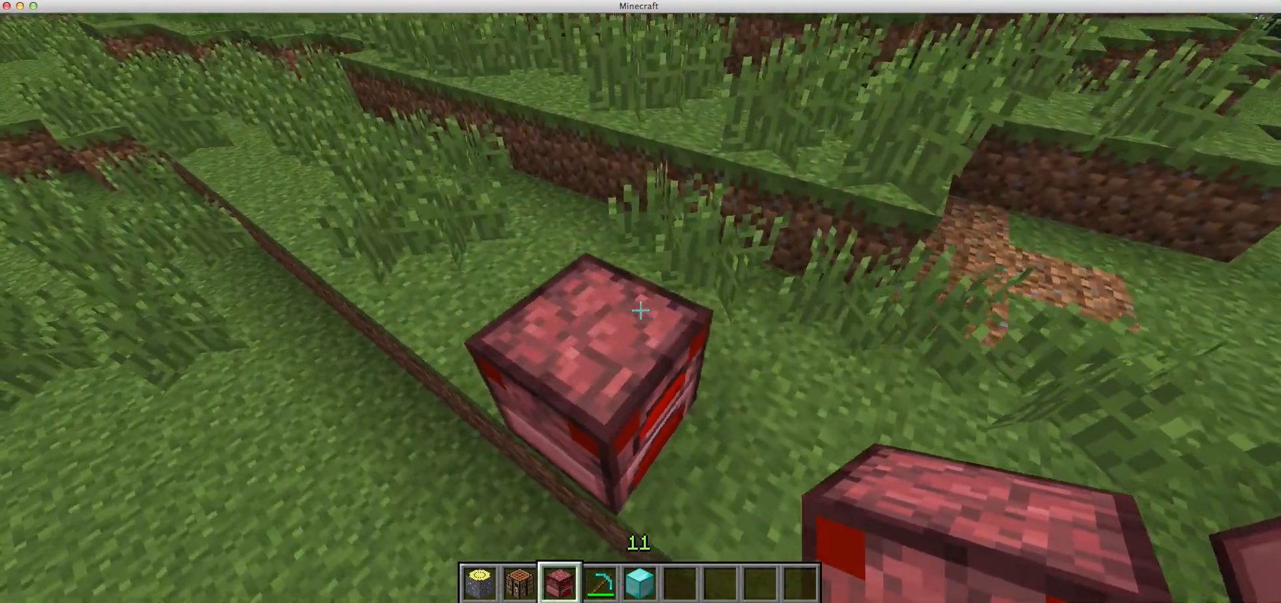
mouse_move(641, 301)
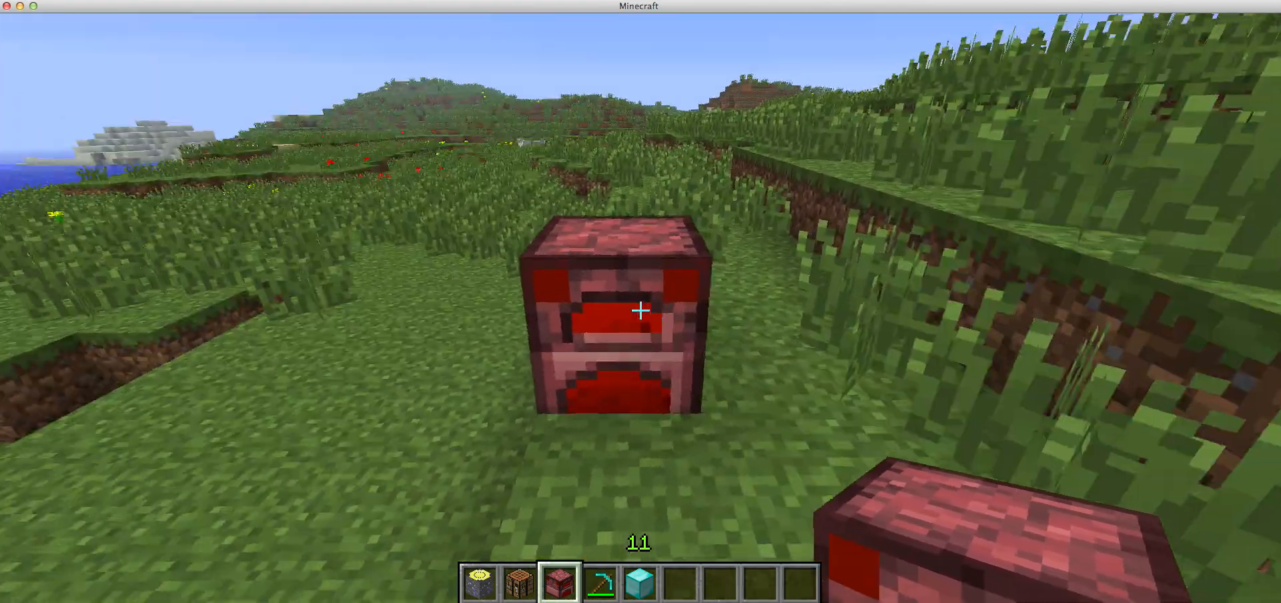
mouse_move(641, 309)
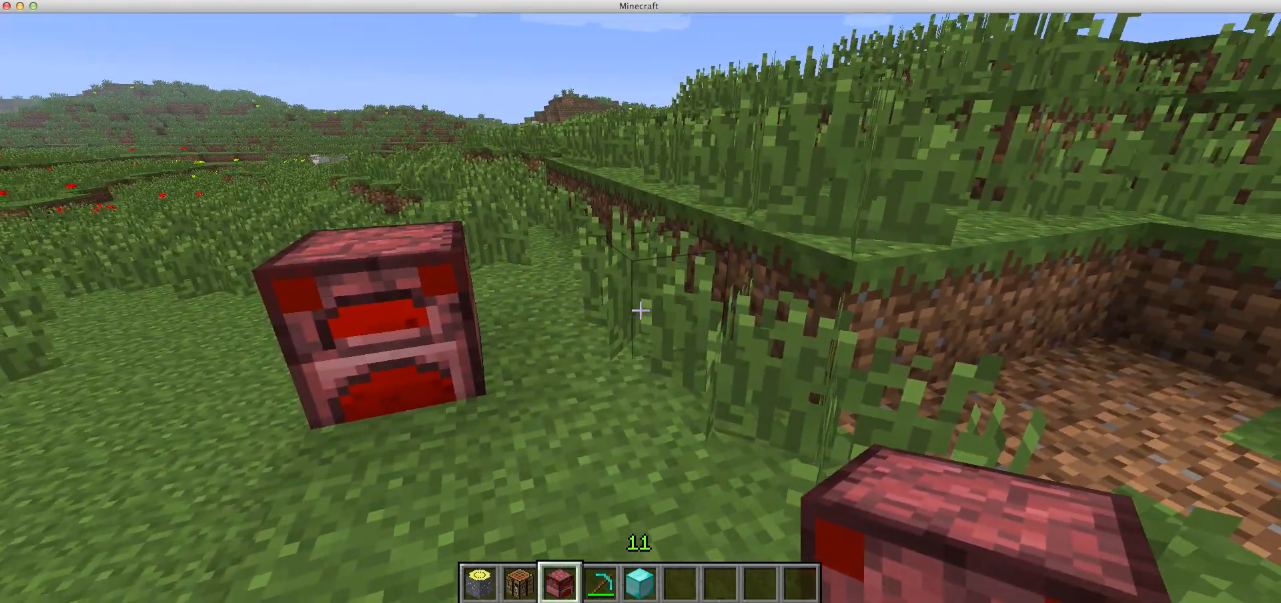
key("Escape")
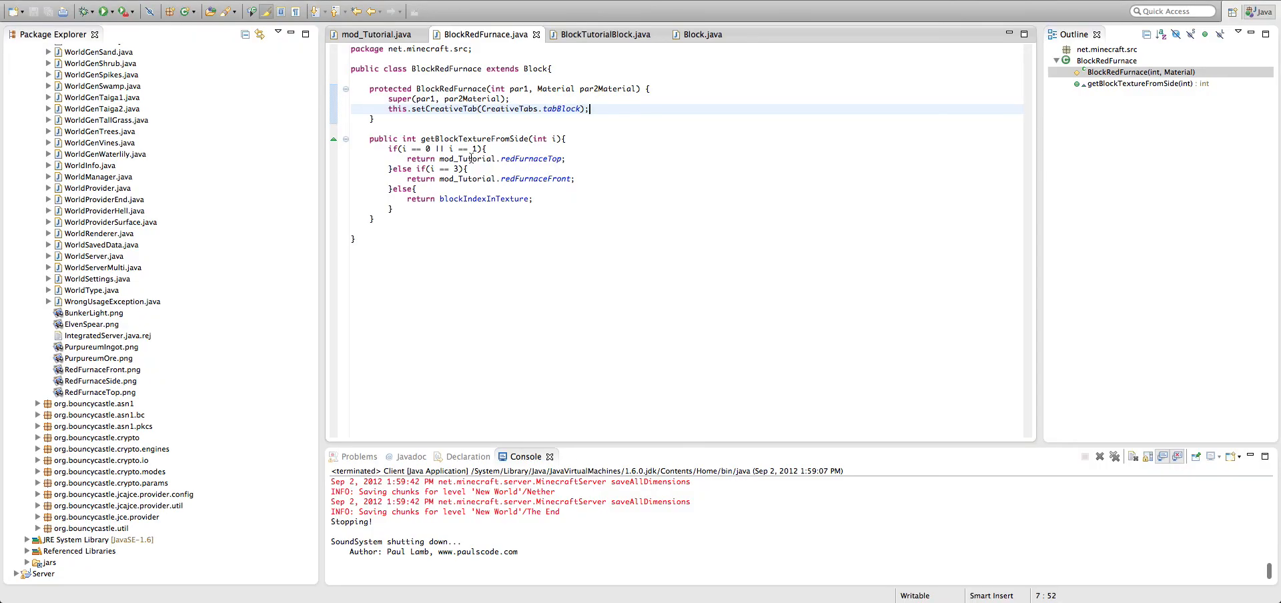
mouse_move(465, 159)
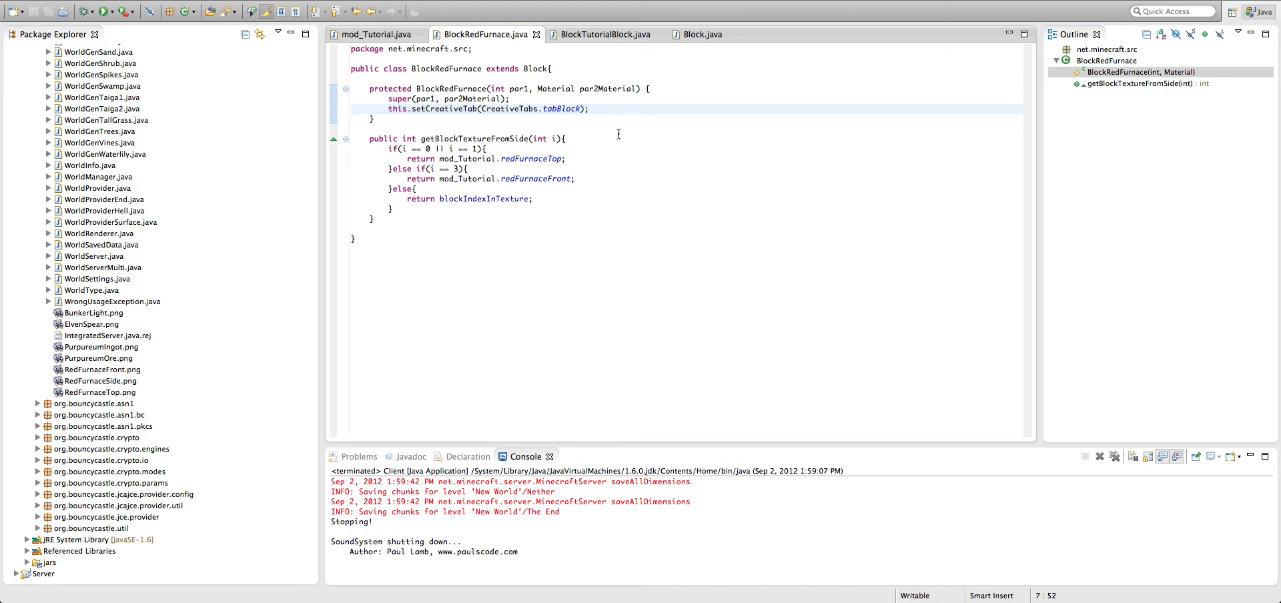
mouse_move(632, 143)
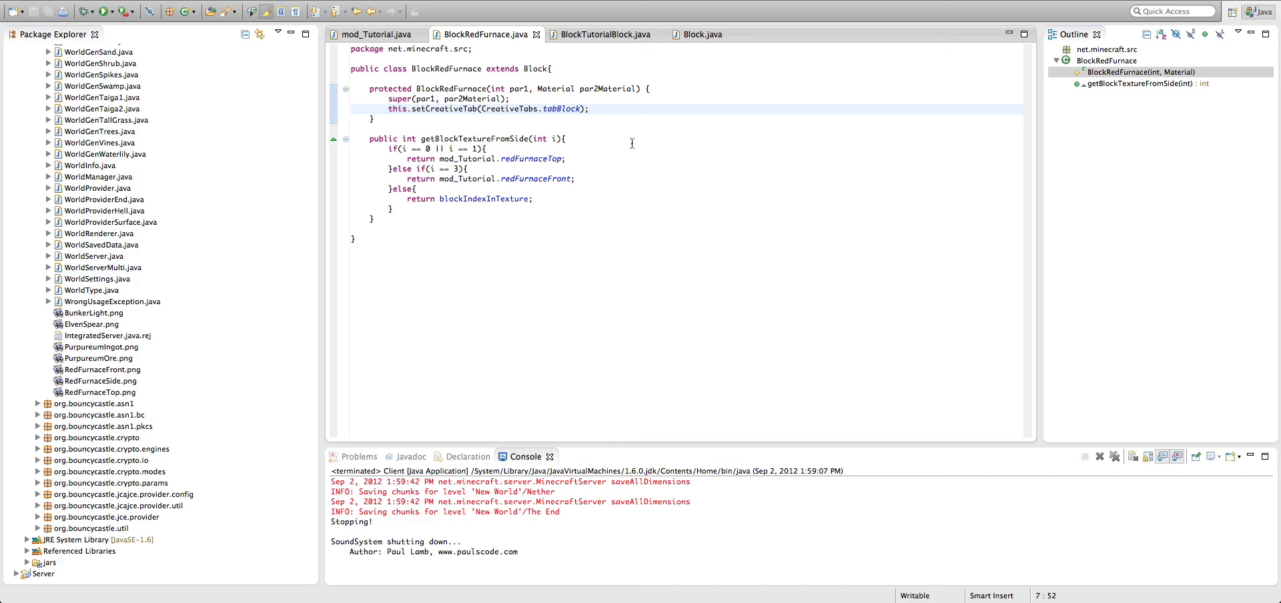
mouse_move(616, 145)
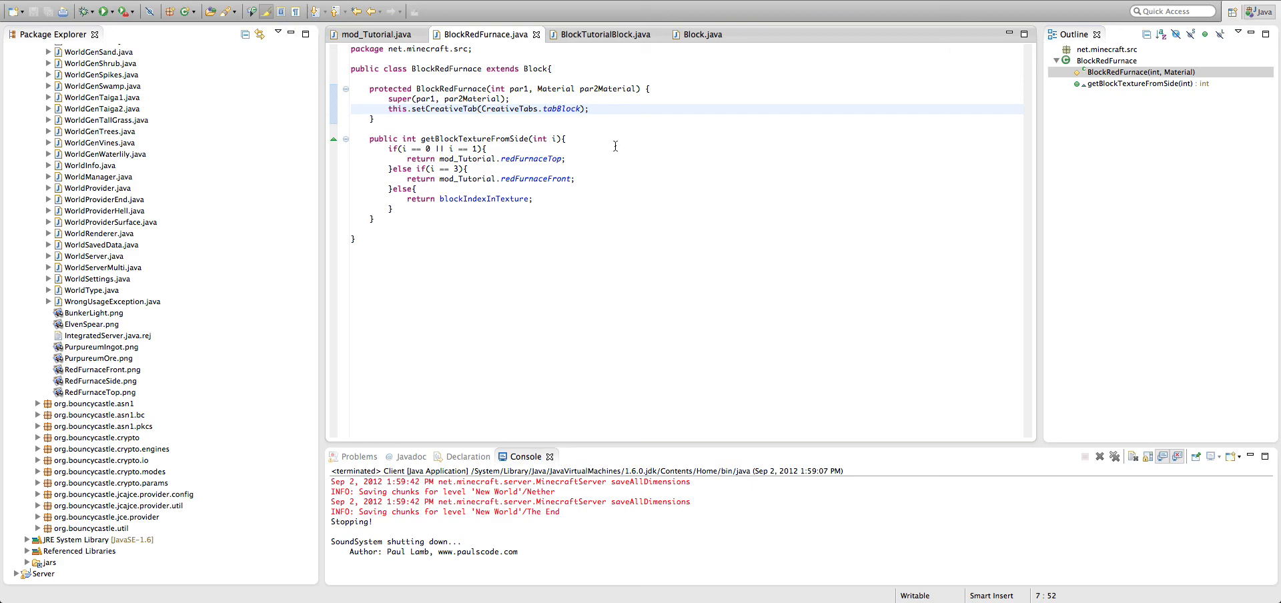